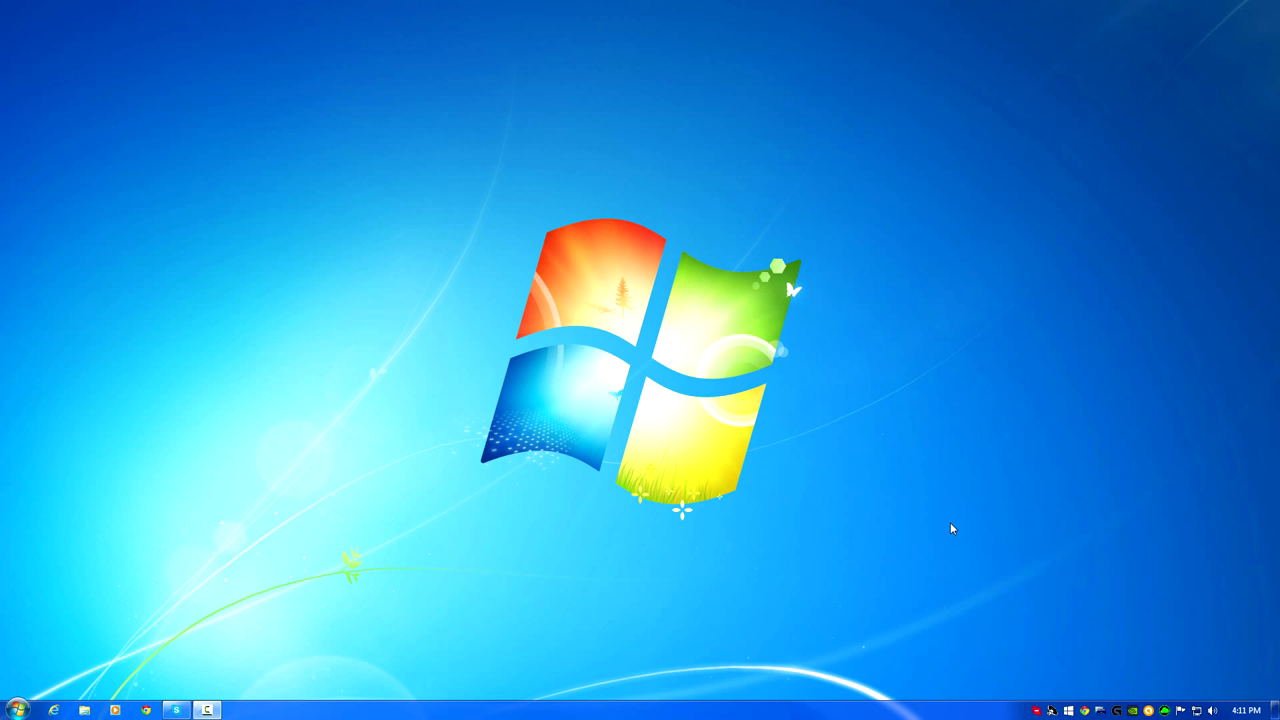
mouse_move(784, 496)
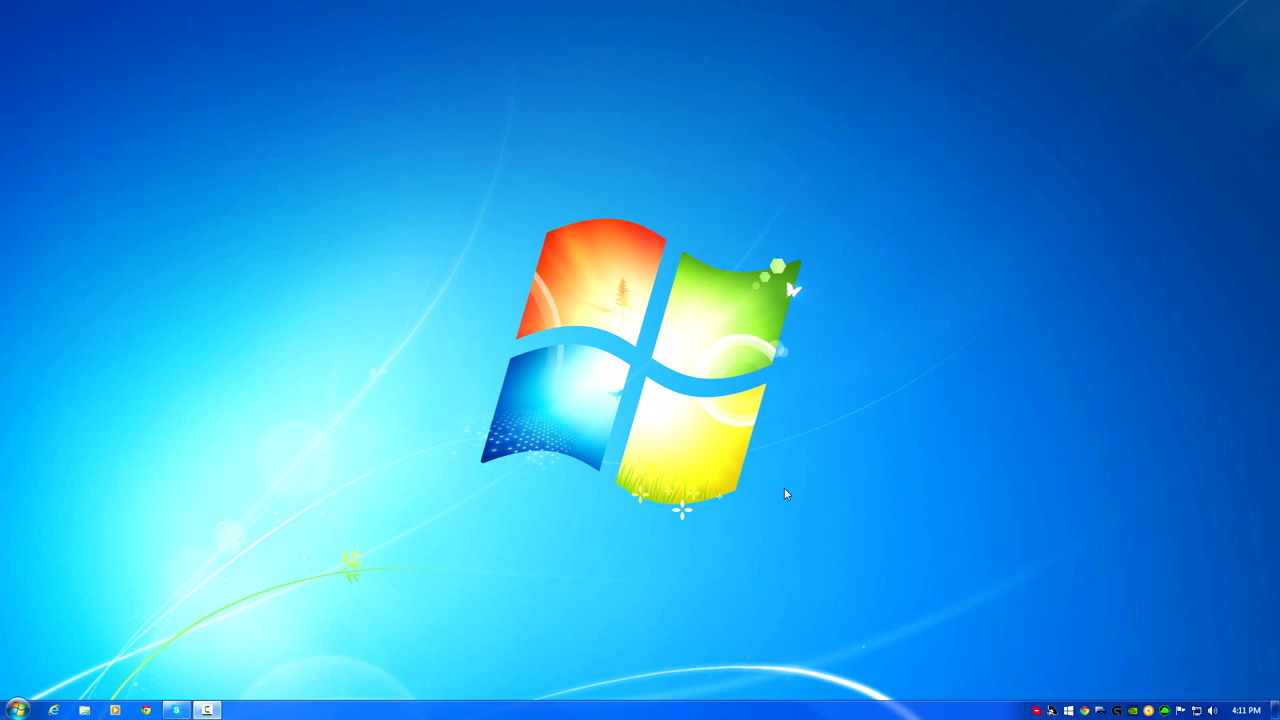
mouse_move(784, 500)
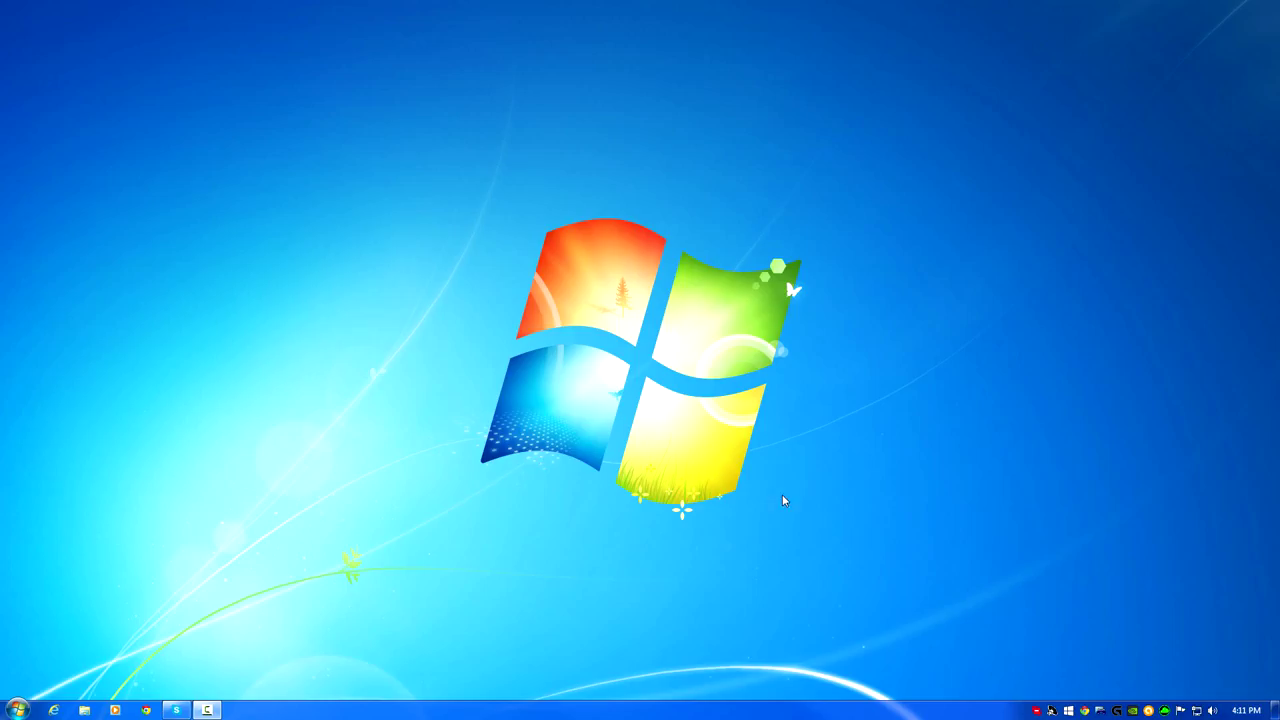
- Bring up the desktop's right-click shortcut menu
right_click(784, 500)
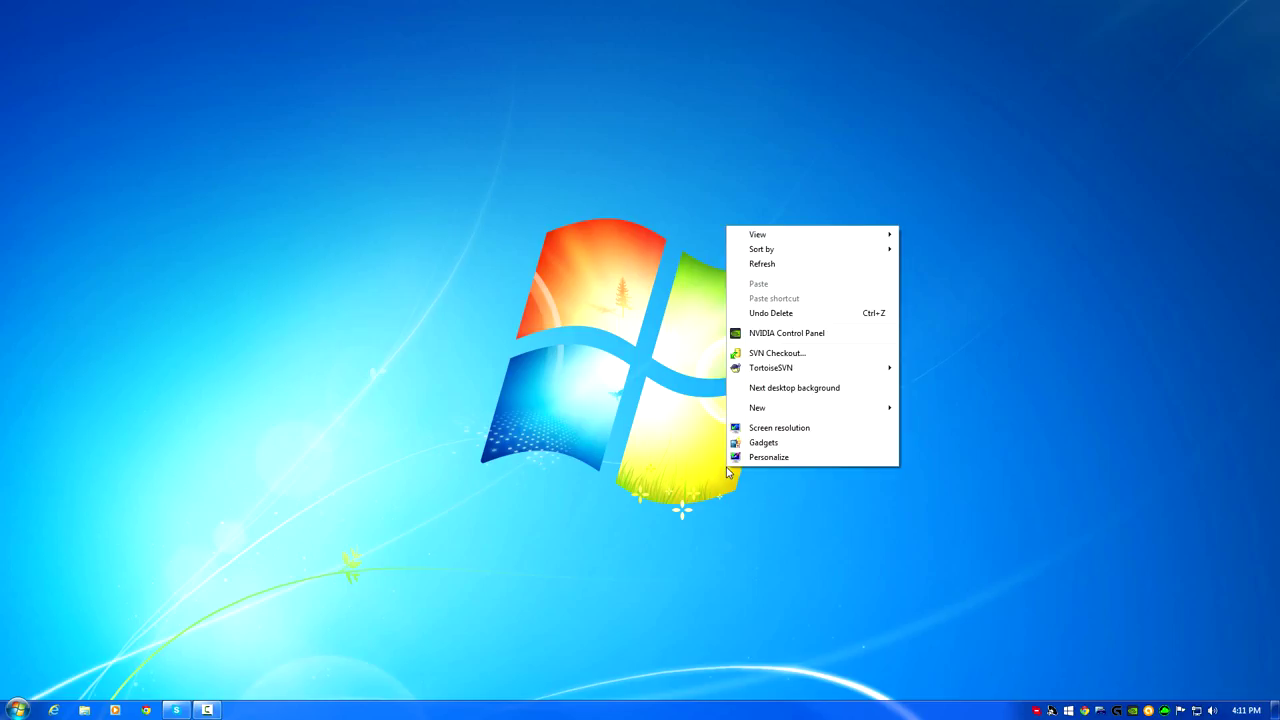
- View Screen Resolution and confirm each of the two displays runs at 1920 × 1080
left_click(780, 428)
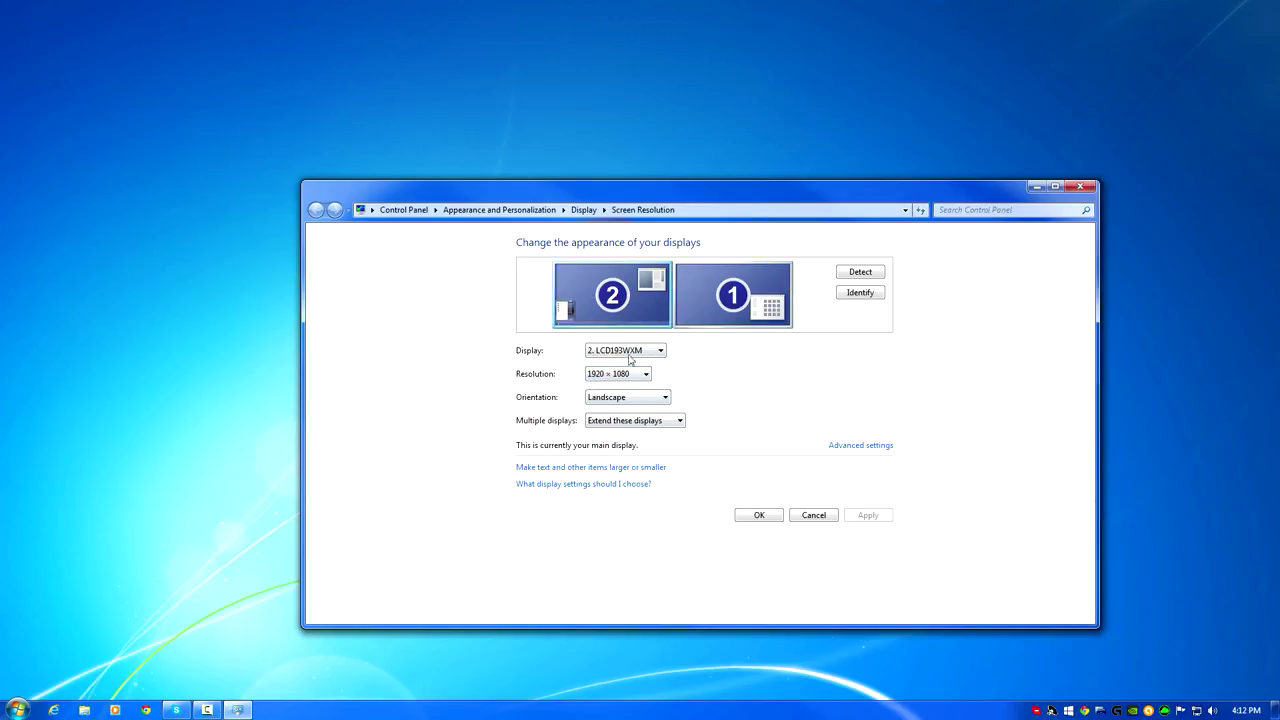
left_click(660, 350)
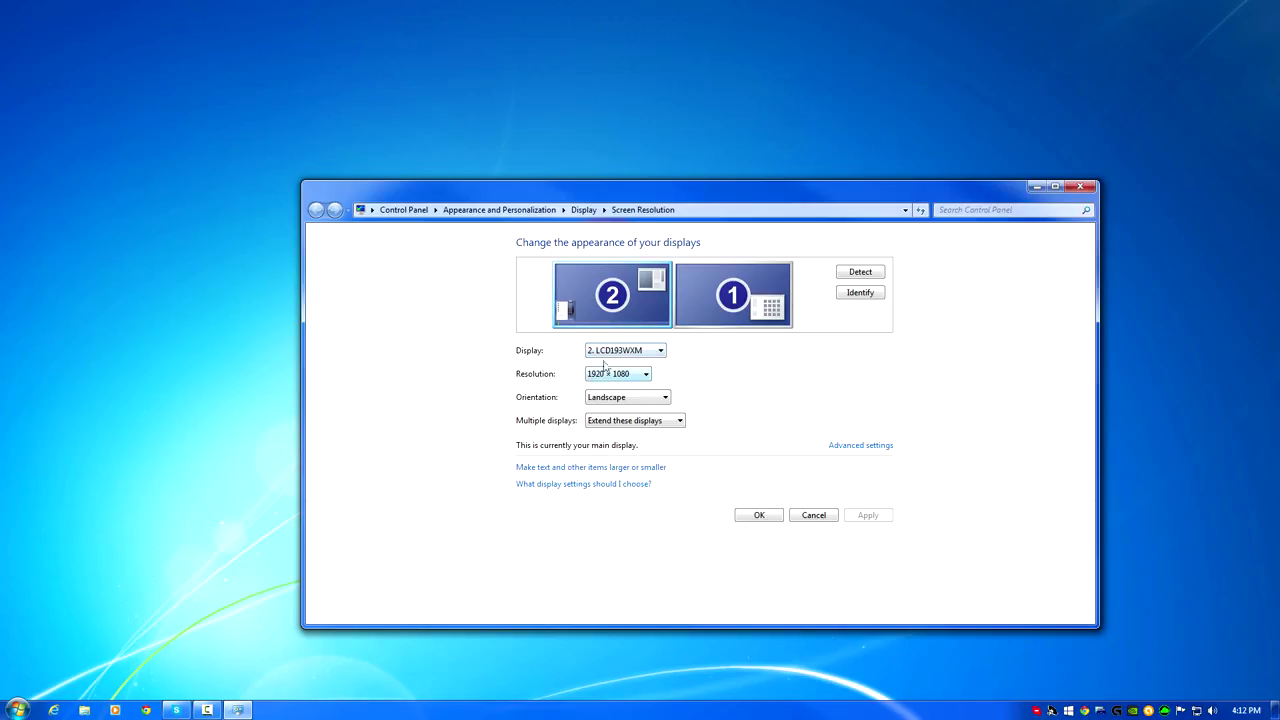
left_click(732, 294)
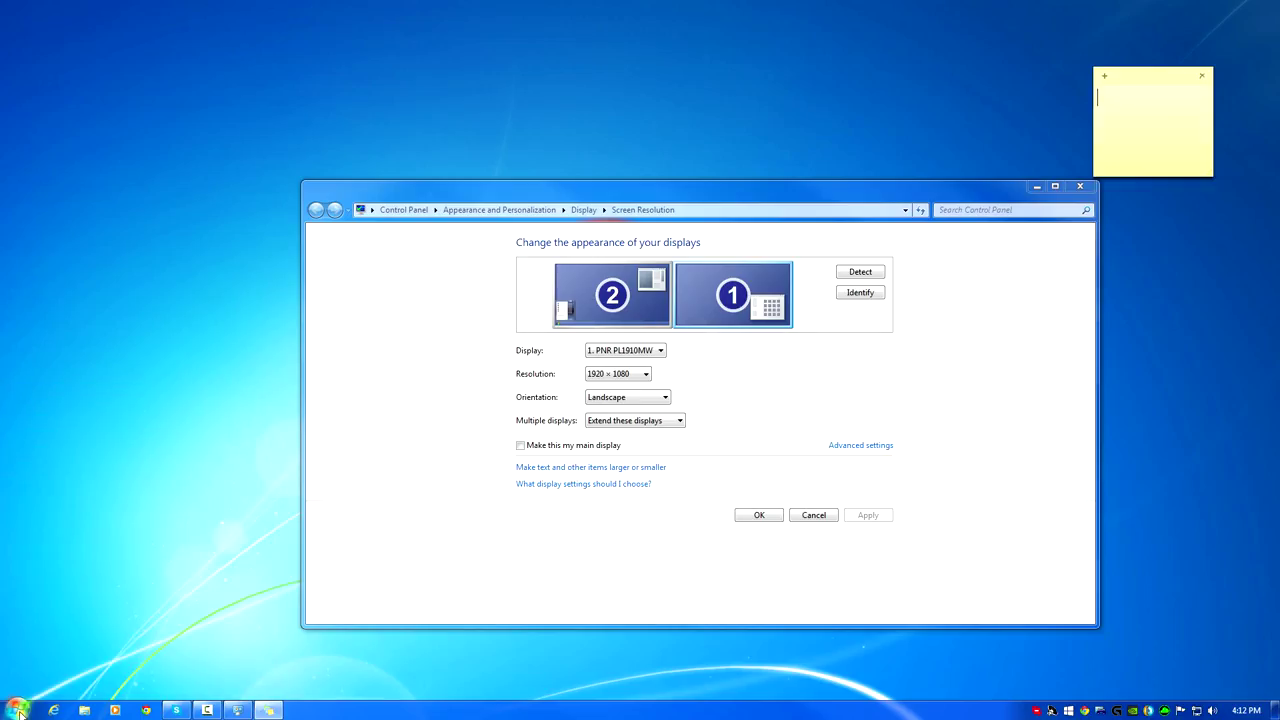
mouse_move(1160, 116)
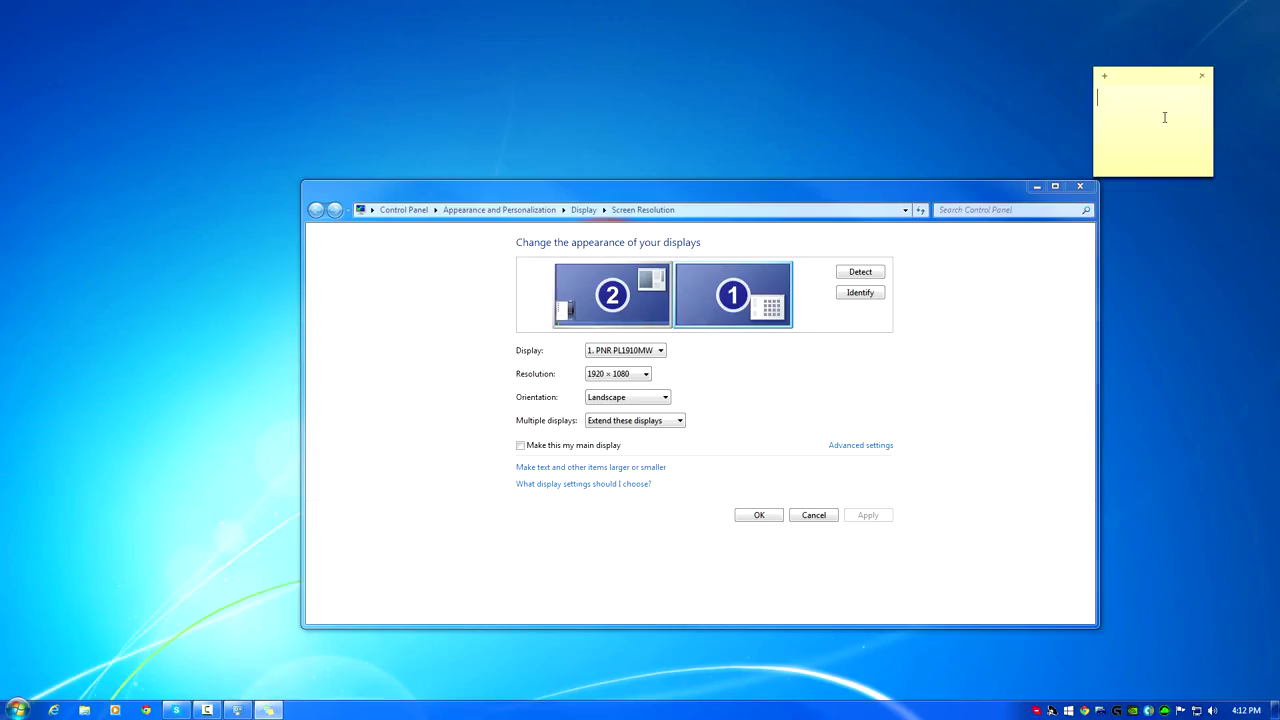
- Write '3840 X 1080' on a new sticky note as the combined resolution
type("3840")
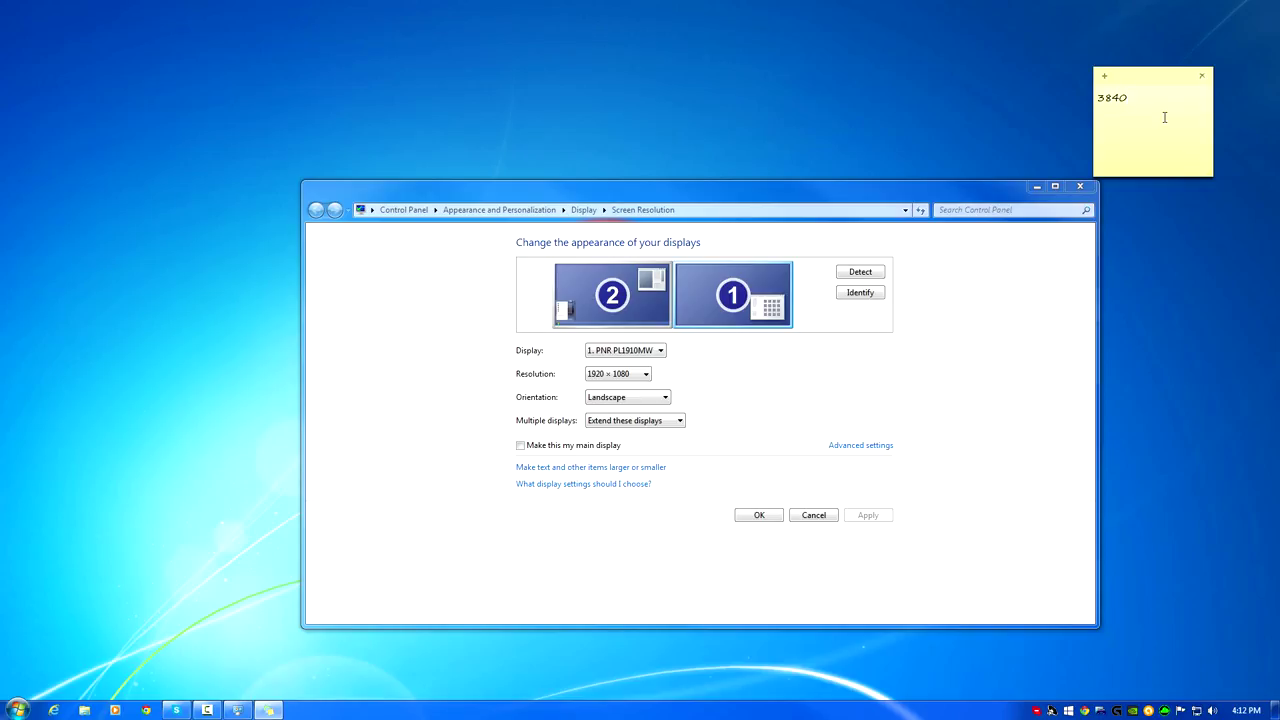
type("X")
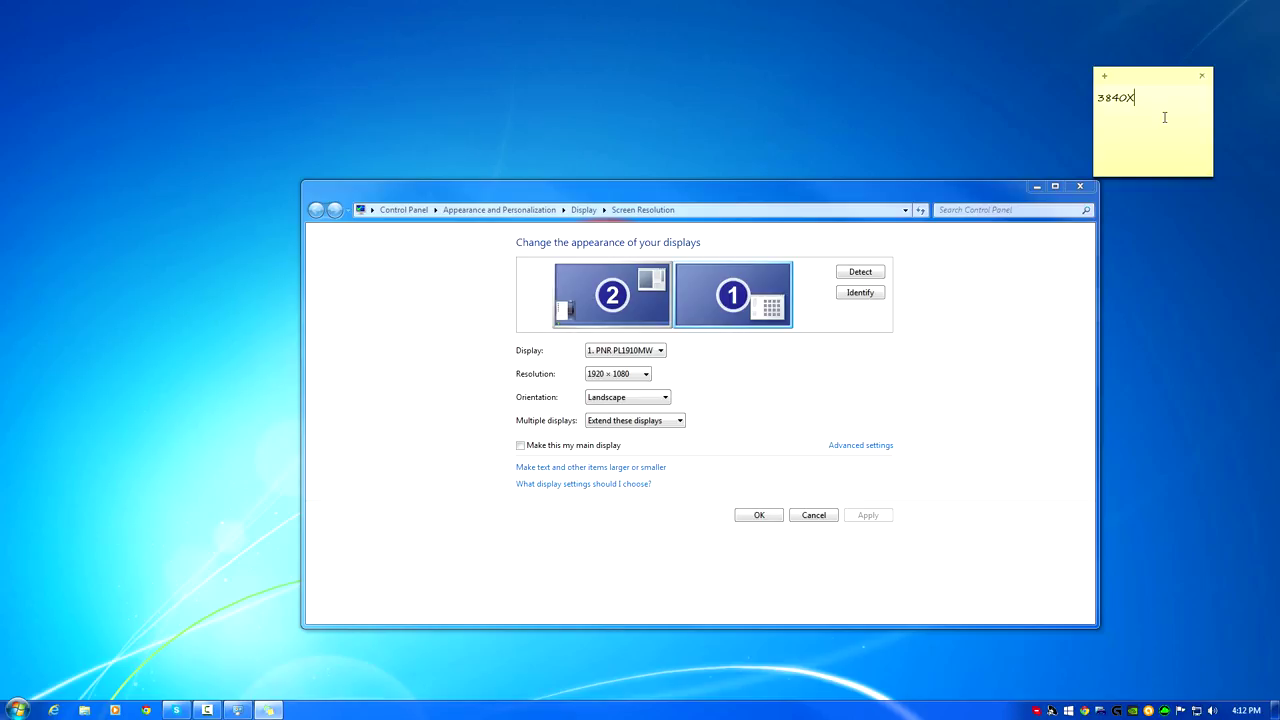
type("1080")
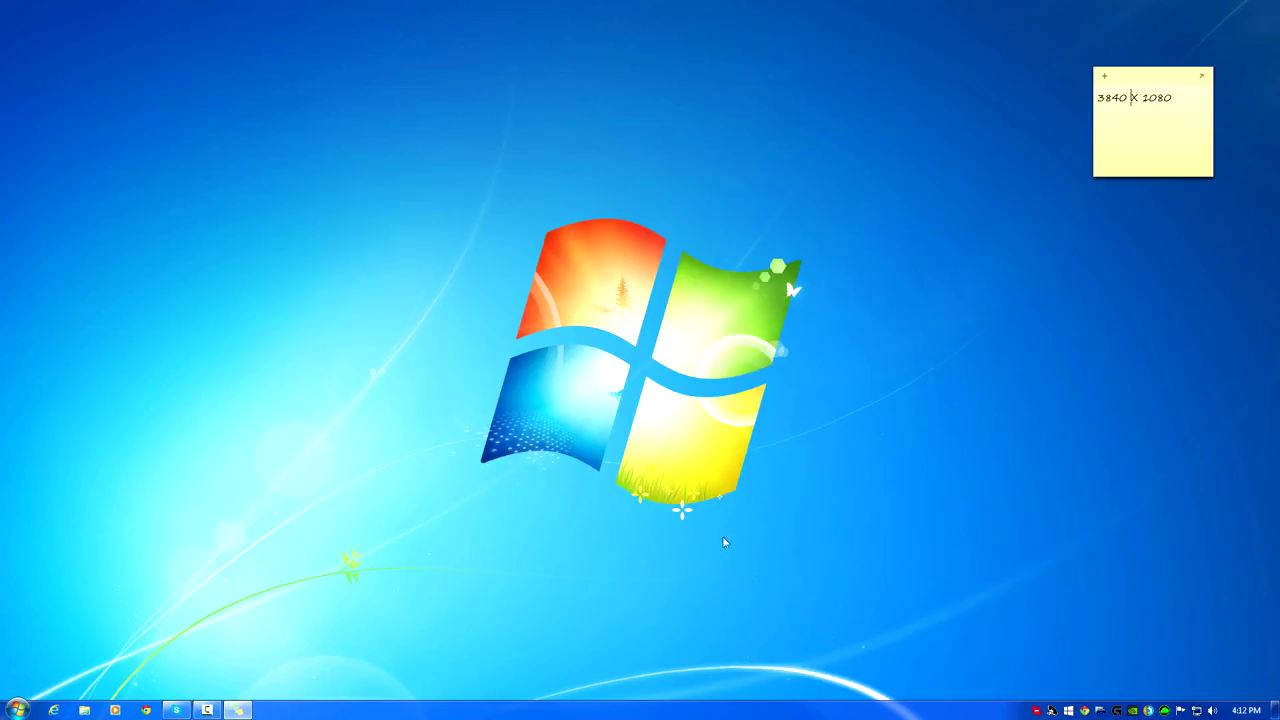
mouse_move(148, 704)
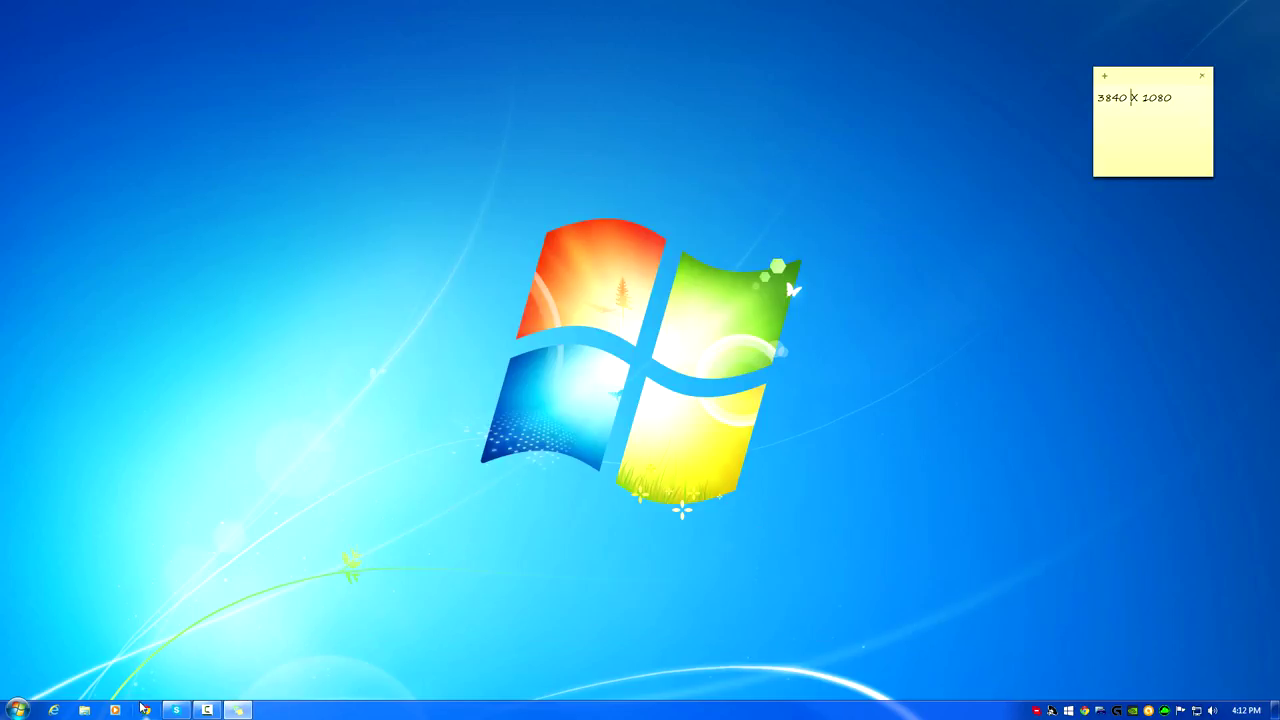
mouse_move(152, 704)
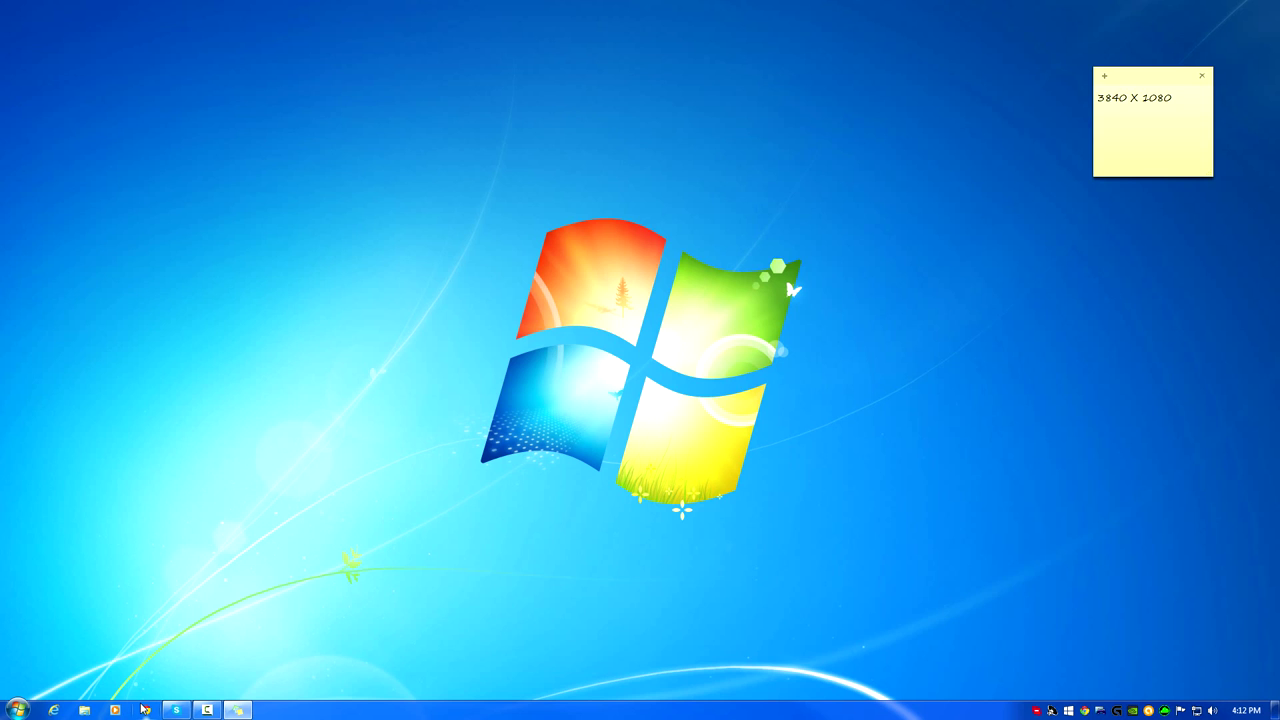
mouse_move(144, 708)
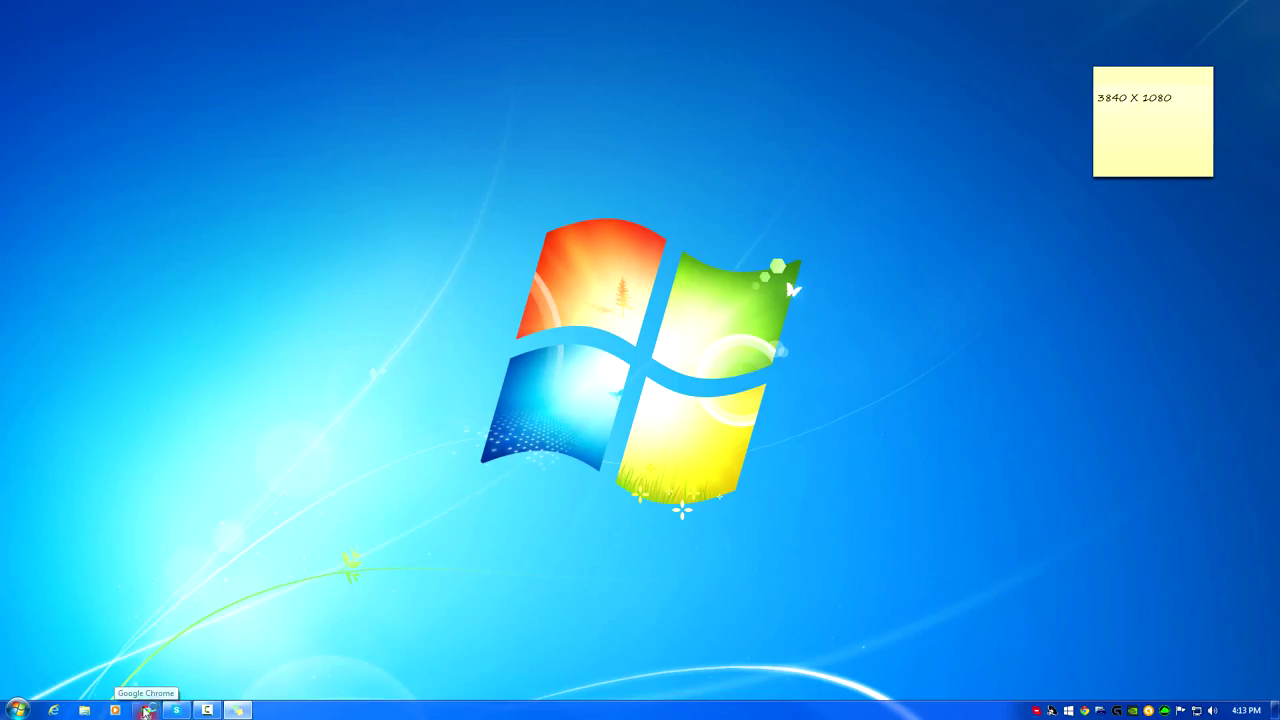
- Launch Google Chrome from the taskbar
left_click(152, 708)
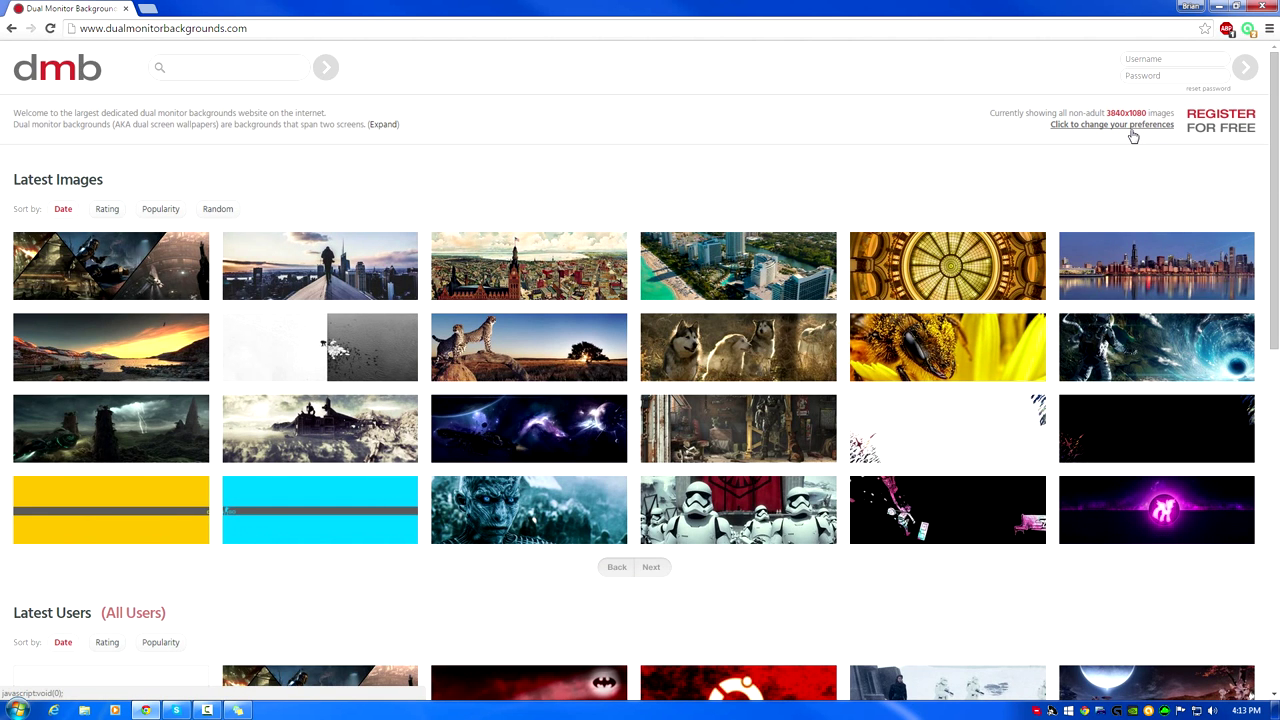
- Set the site's preferred image resolution to 3840x1080
left_click(1104, 124)
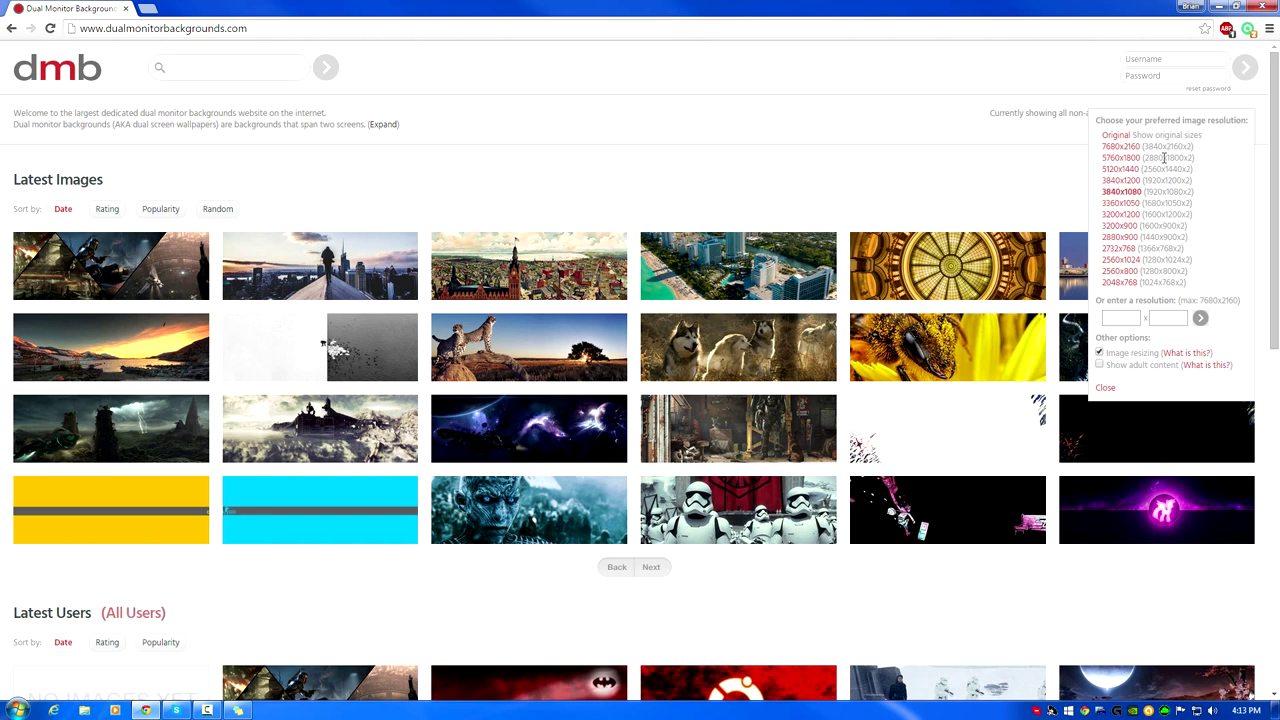
double_click(1168, 192)
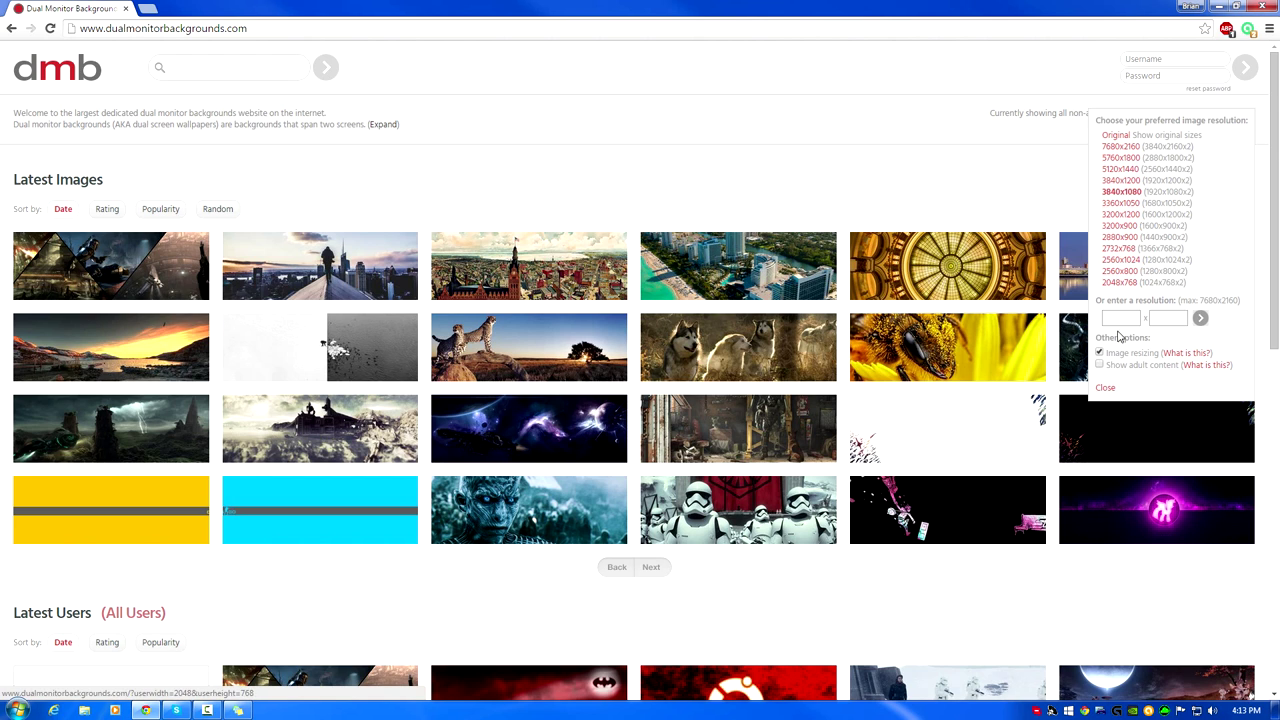
left_click(1120, 320)
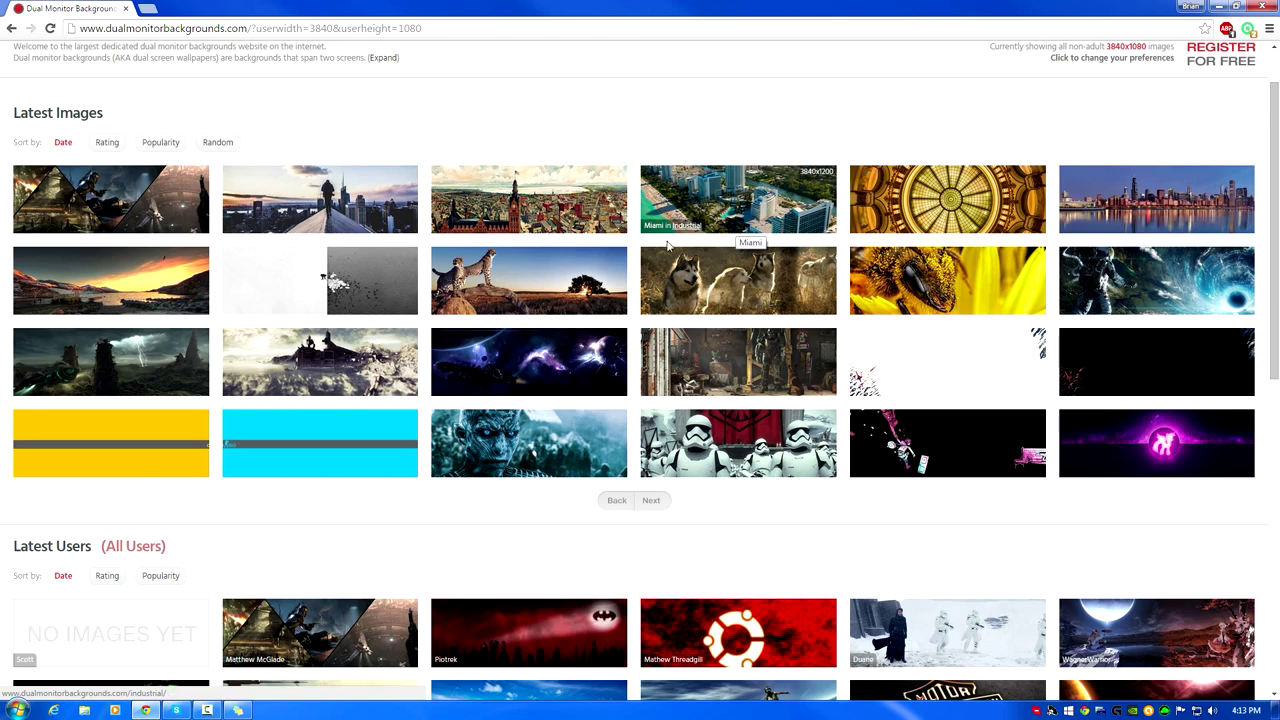
- Find the Huskies in Forest thumbnail in Latest Images and go to its page
scroll("down", 3)
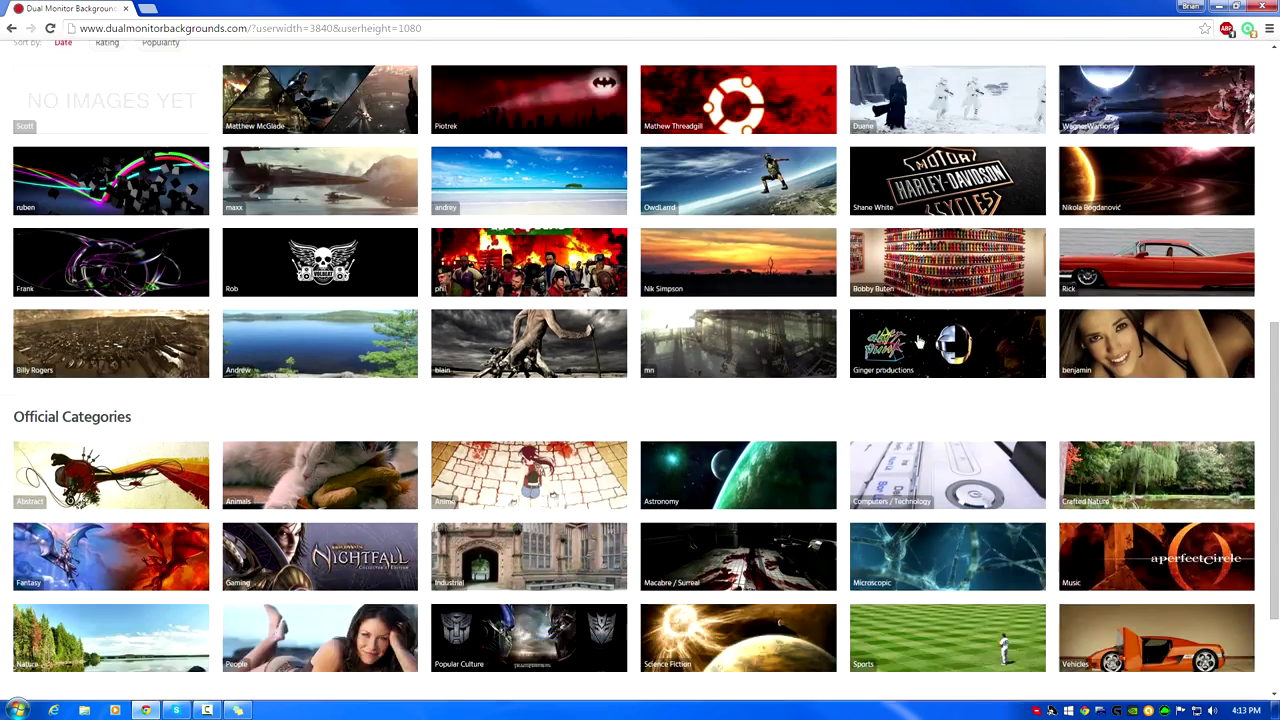
scroll("down", 3)
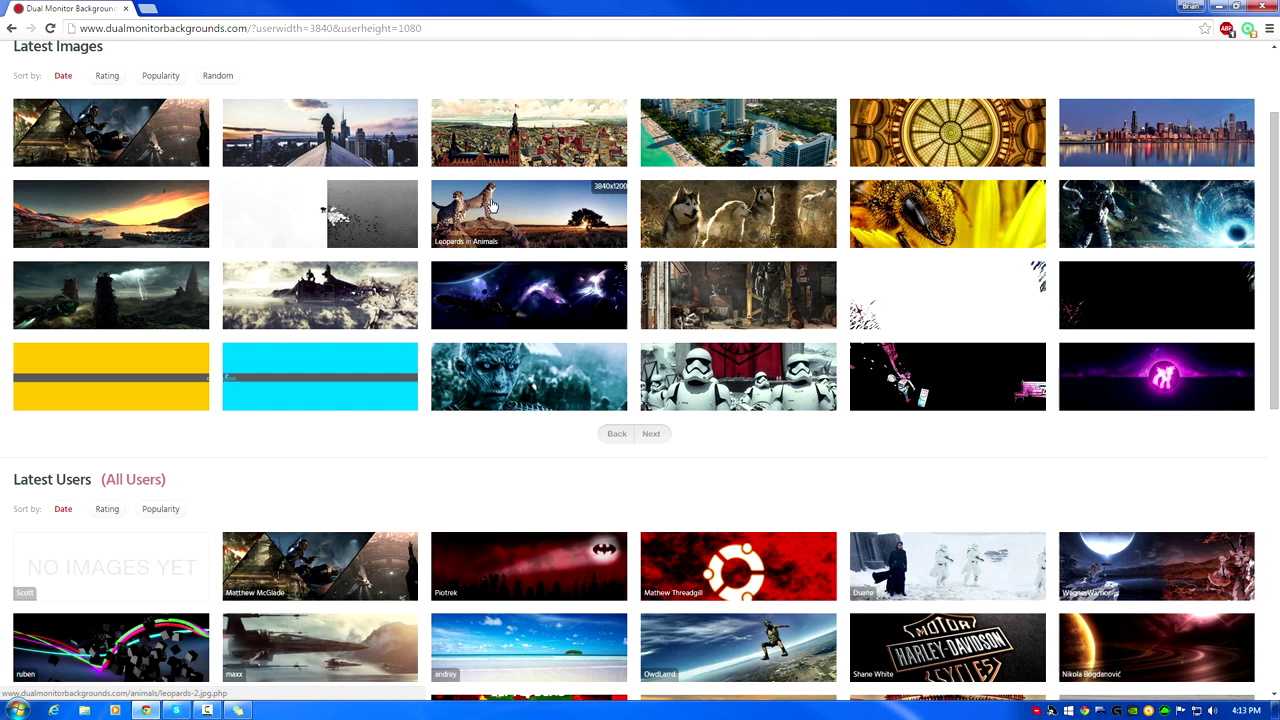
mouse_move(772, 220)
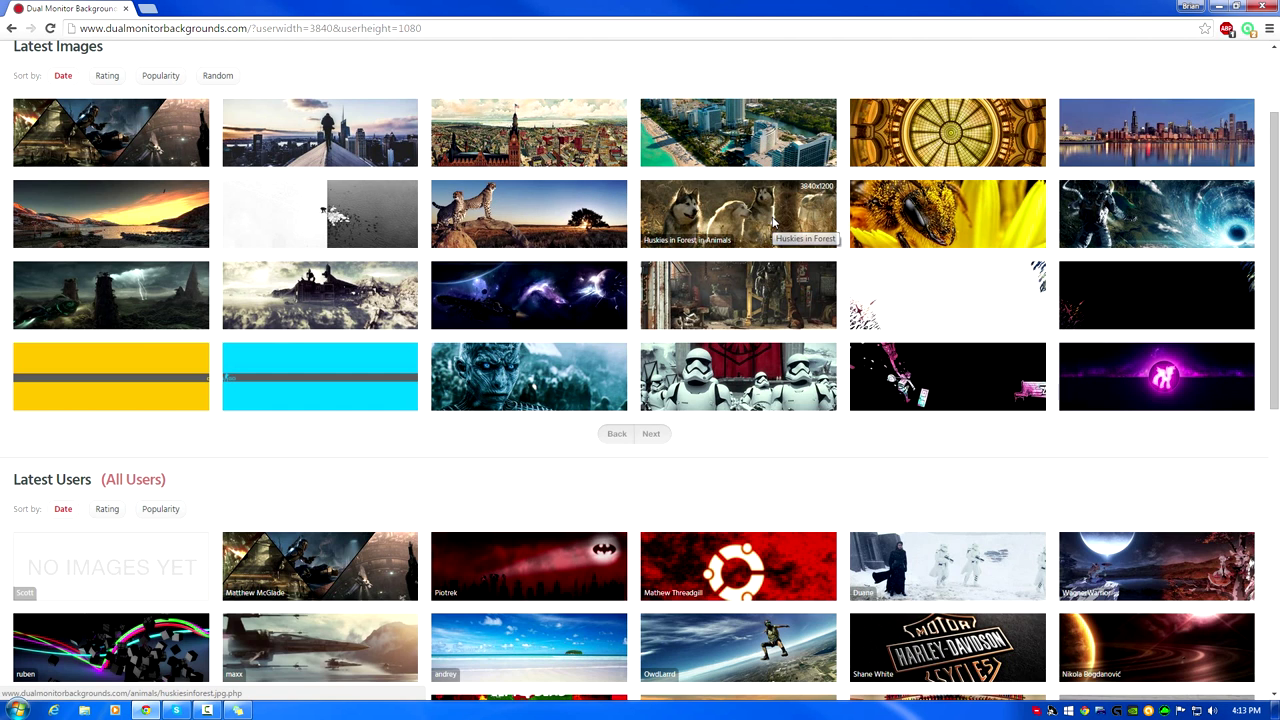
left_click(738, 212)
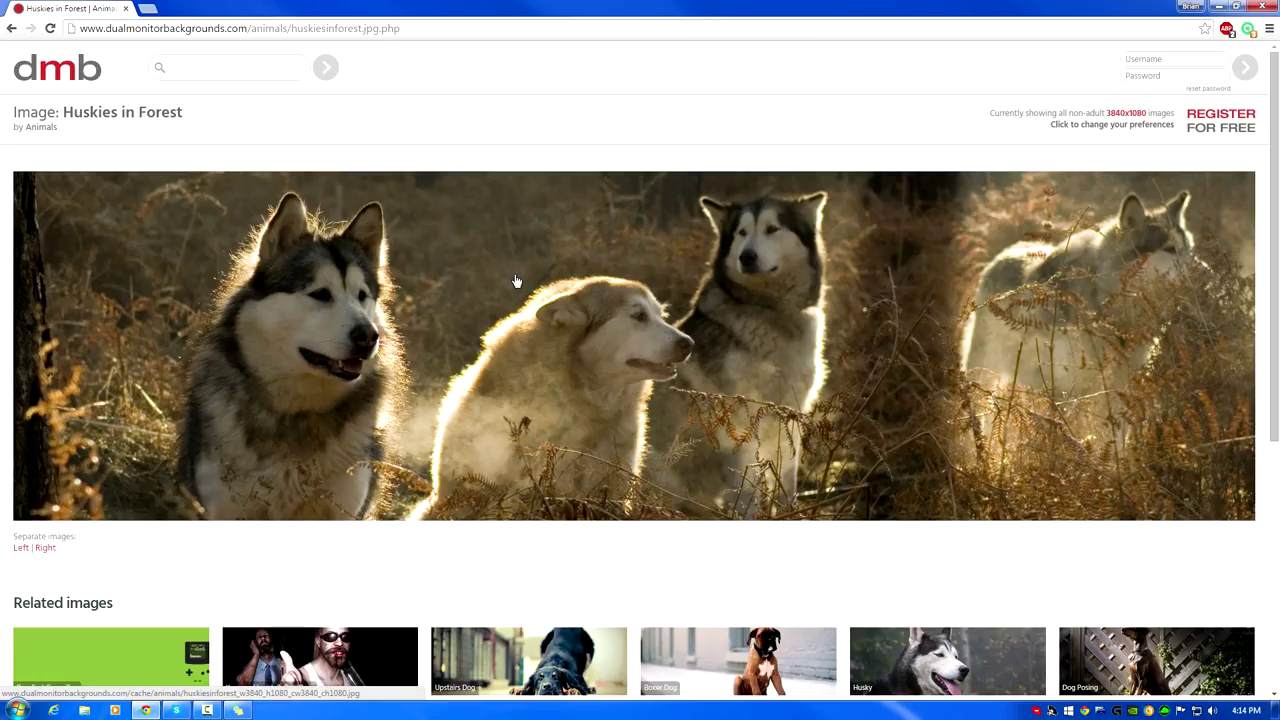
- Save the full-size Huskies in Forest image into Pictures\Background and close Chrome
left_click(516, 280)
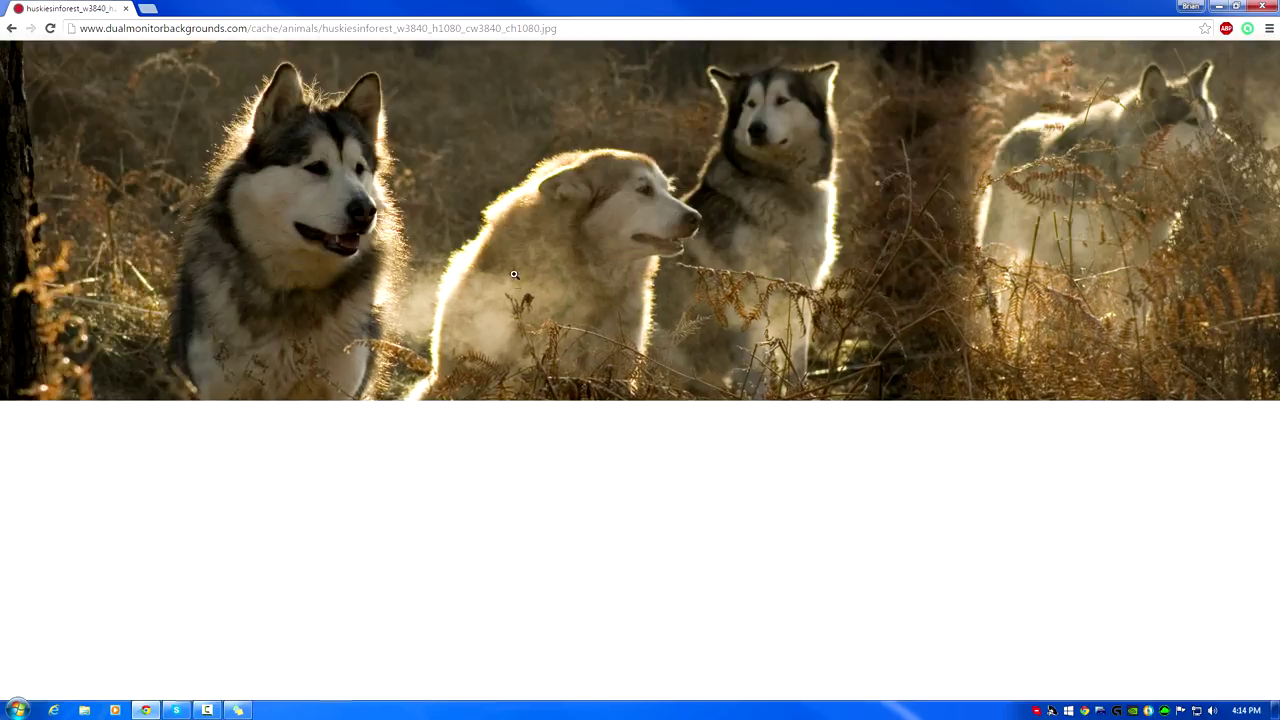
right_click(514, 274)
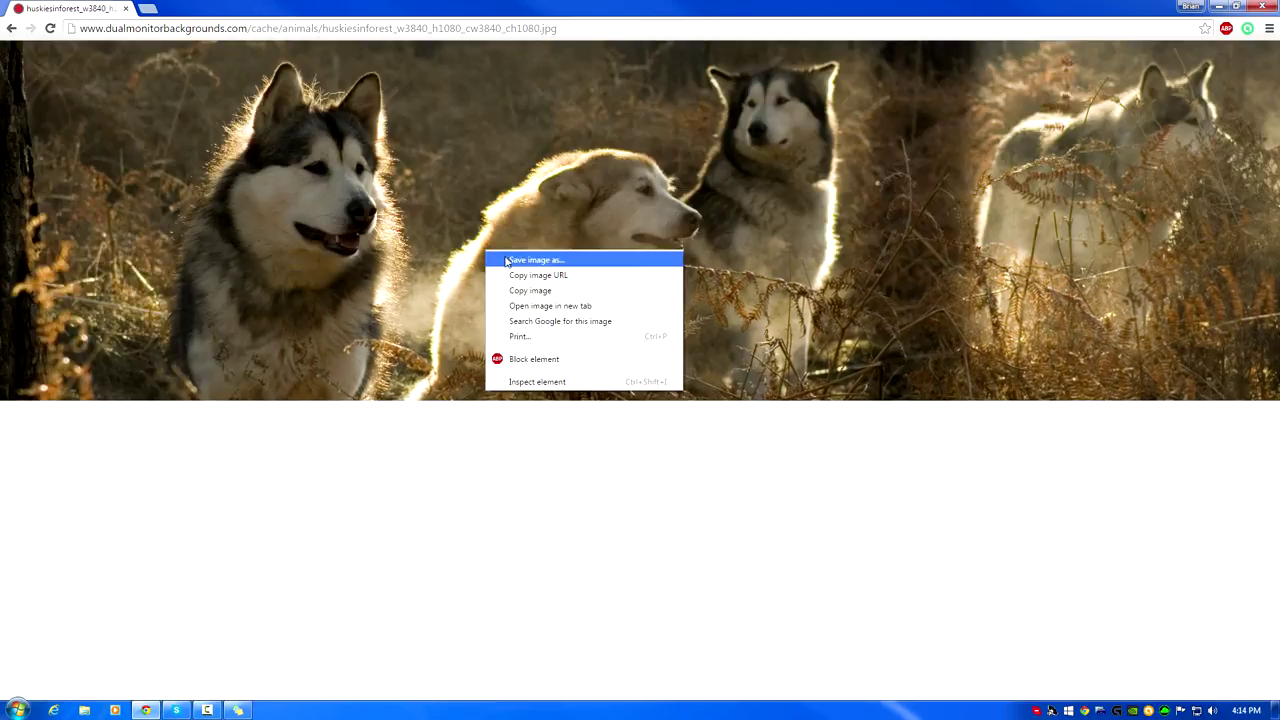
left_click(536, 260)
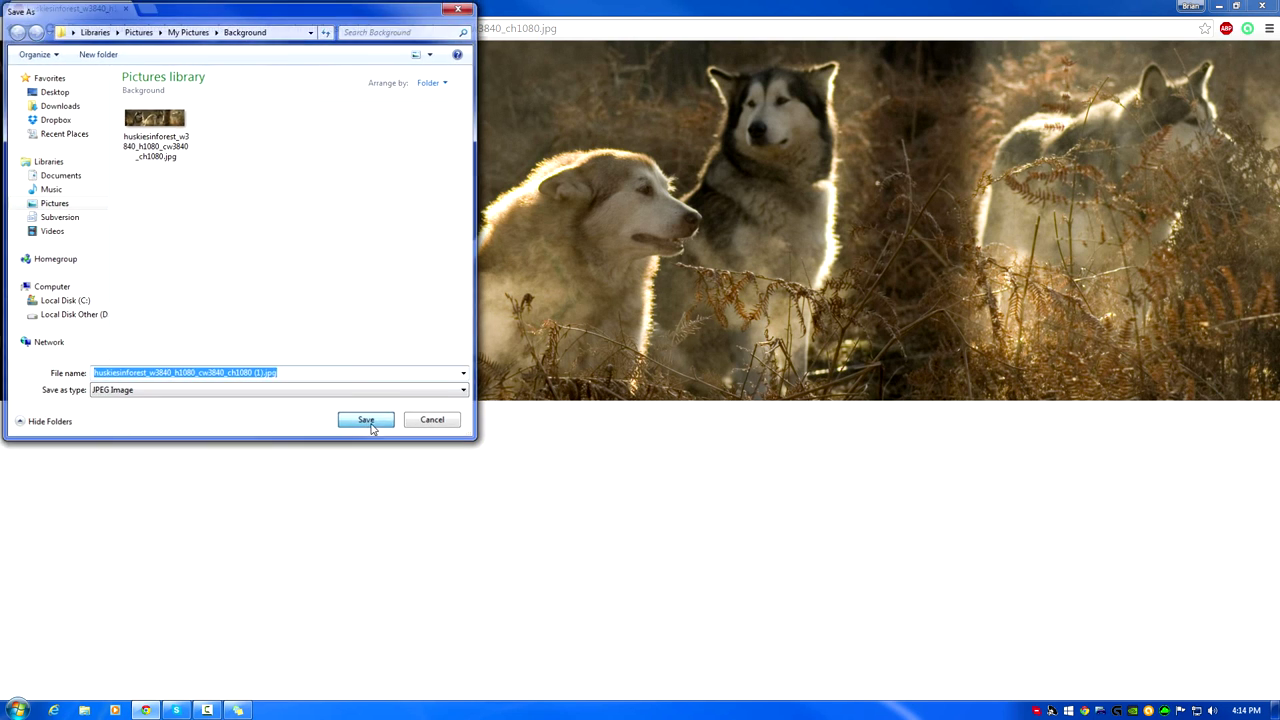
left_click(364, 420)
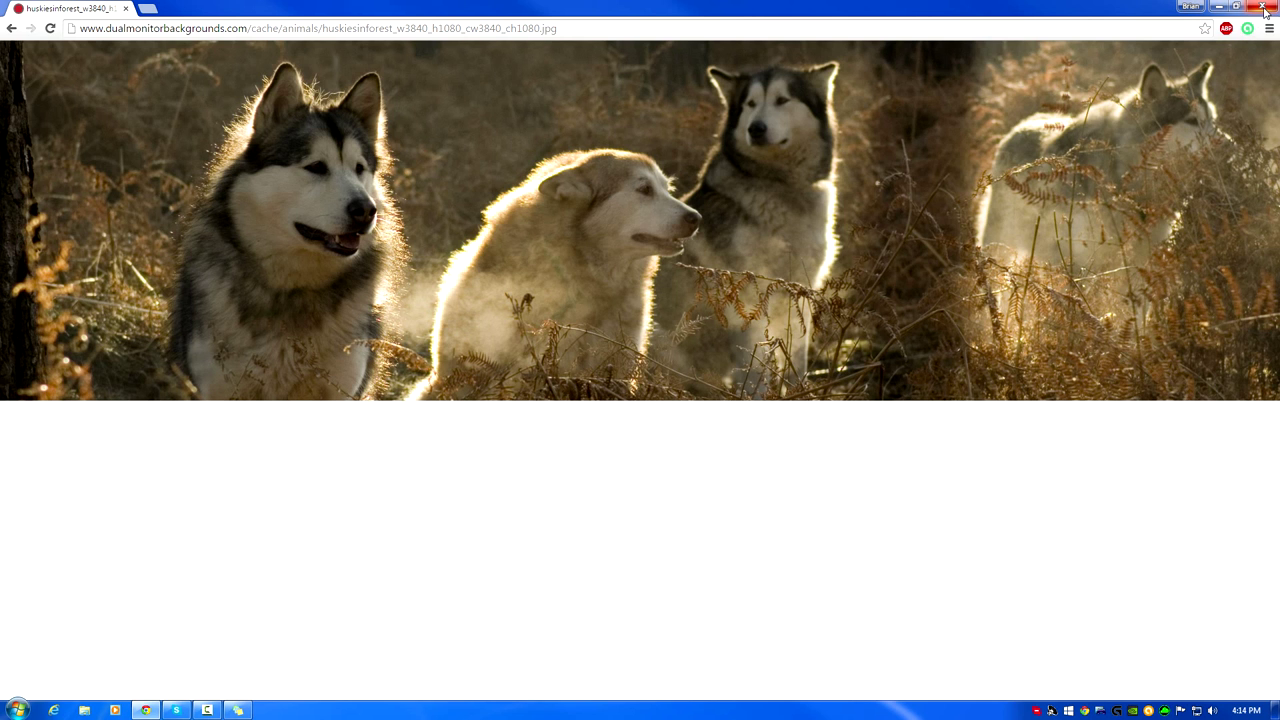
left_click(1264, 12)
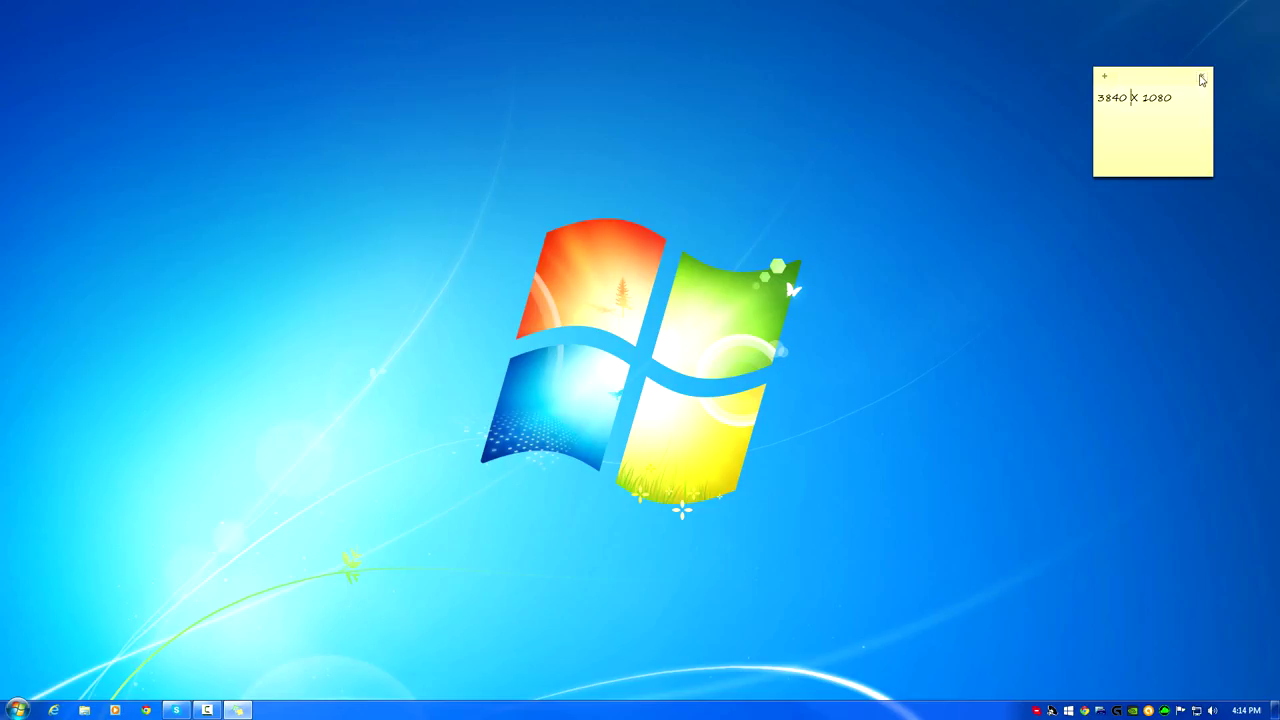
- Close the sticky note and bring up the desktop menu for Personalize
left_click(1204, 74)
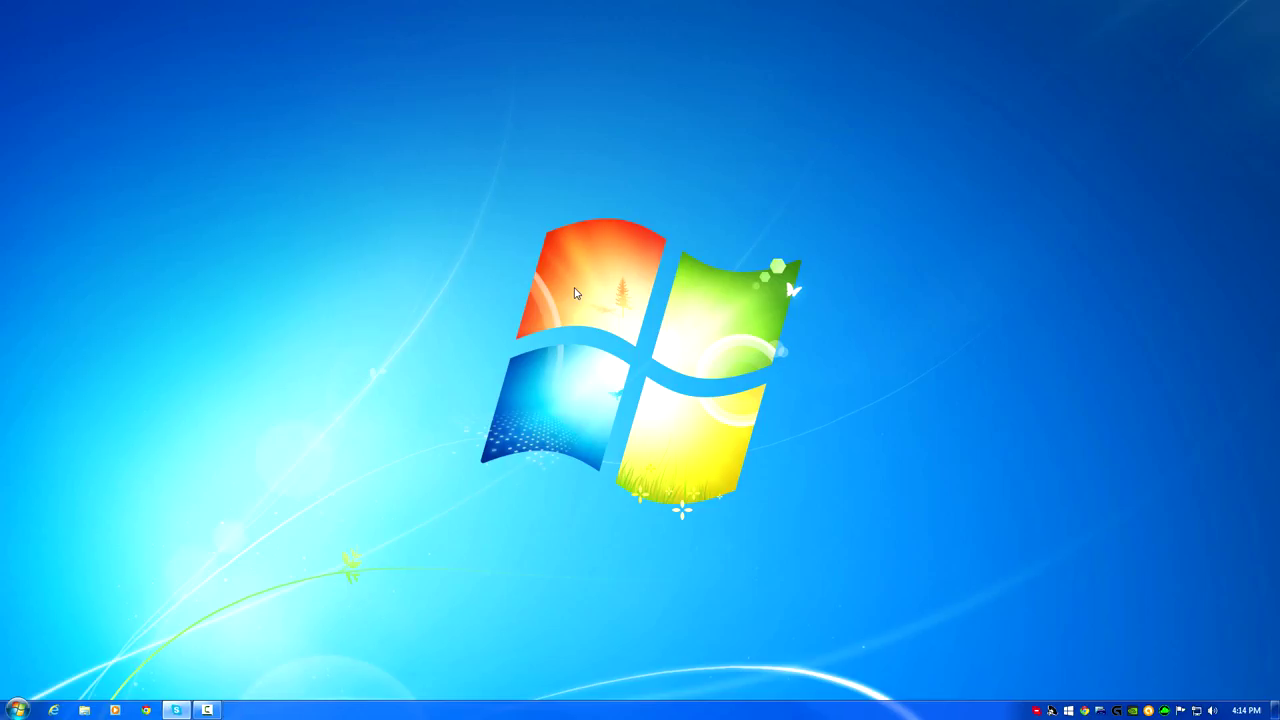
right_click(576, 292)
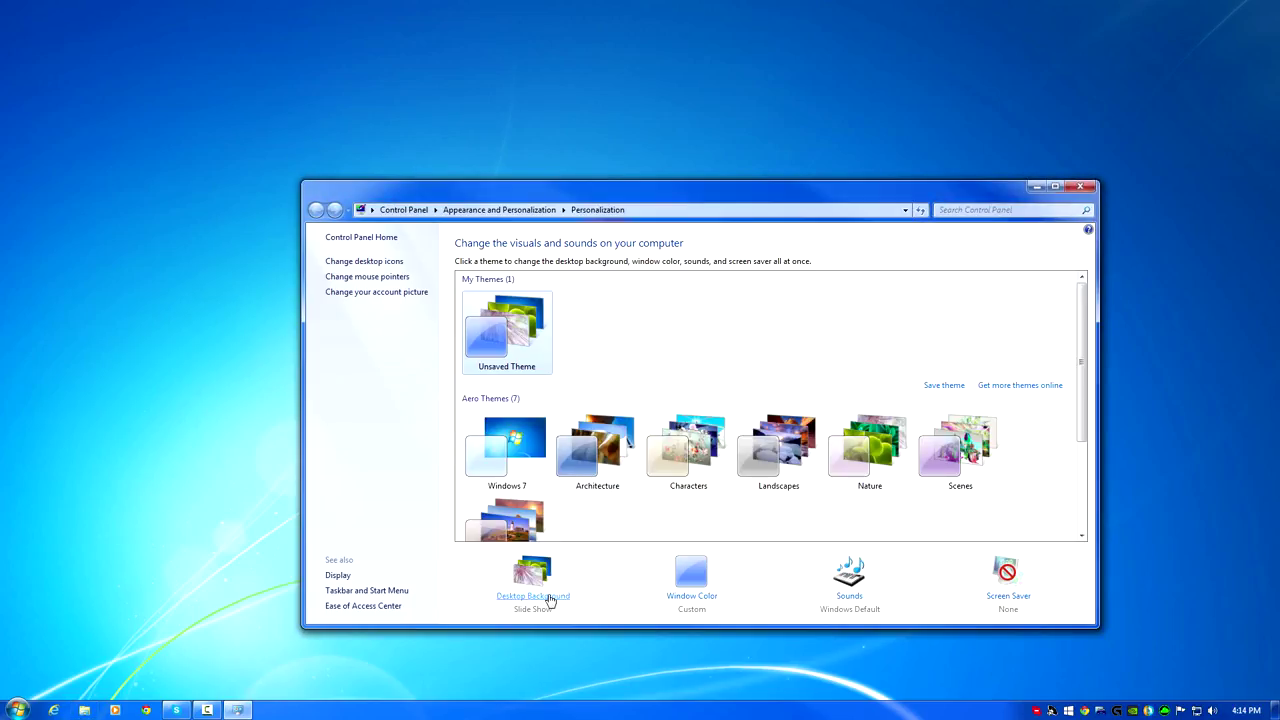
- In Desktop Background, choose the Background folder and select only the huskies picture
left_click(530, 596)
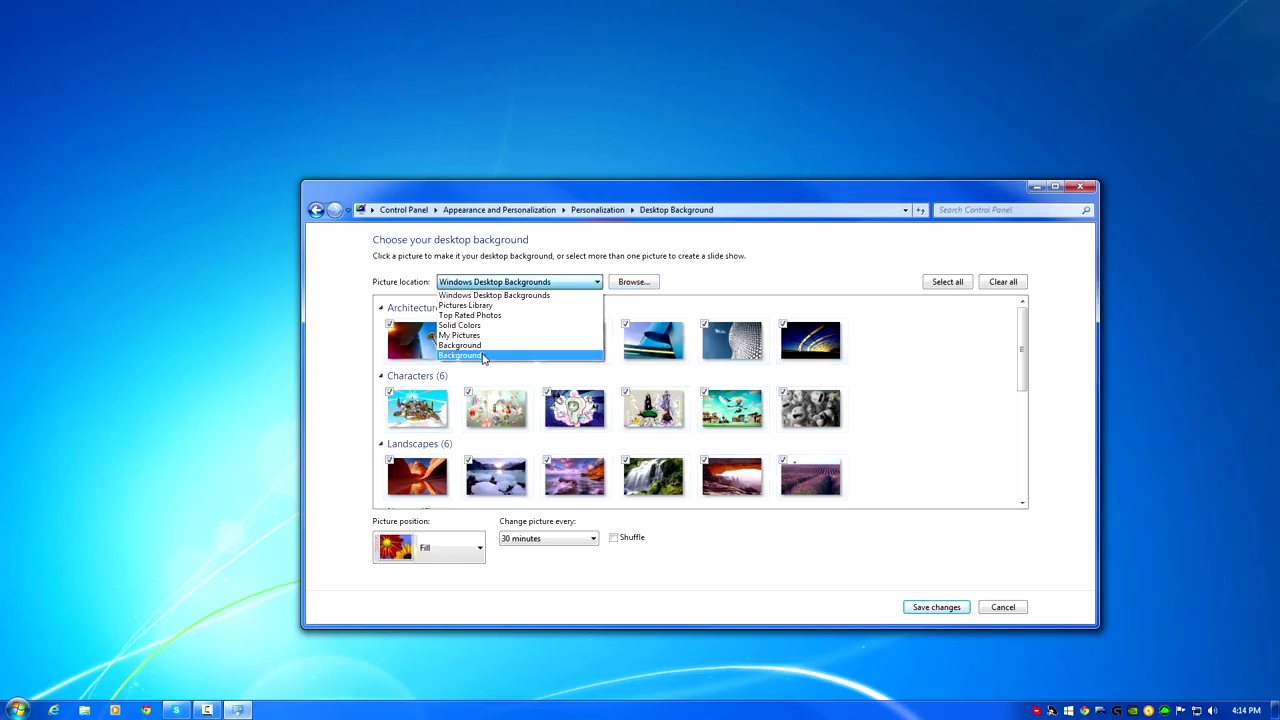
left_click(460, 356)
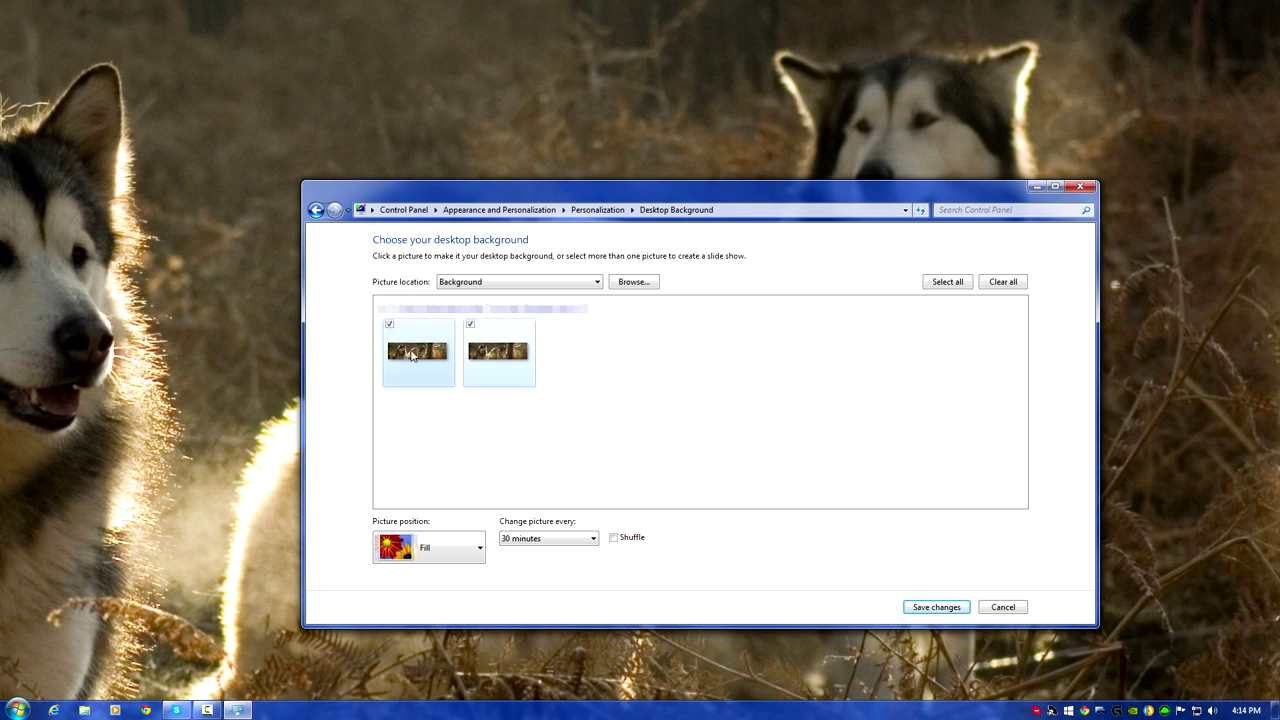
left_click(388, 350)
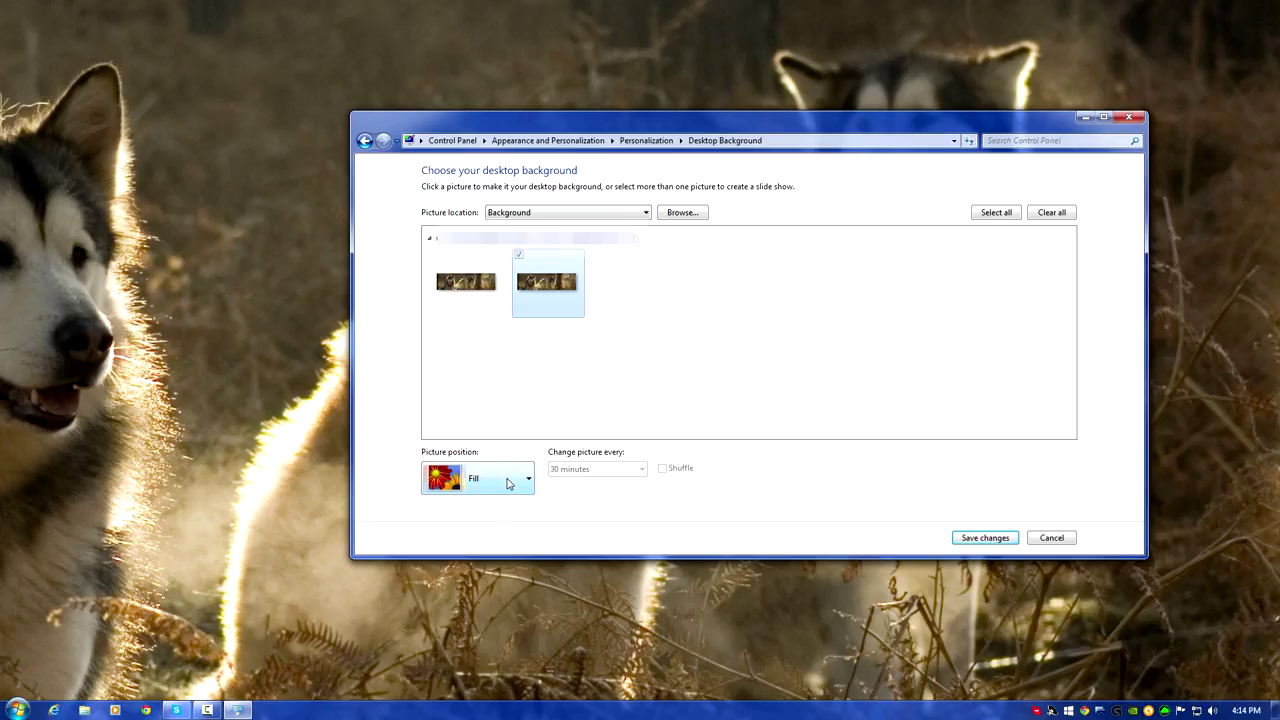
- Set picture position to Tile, save changes and close Personalization
left_click(528, 478)
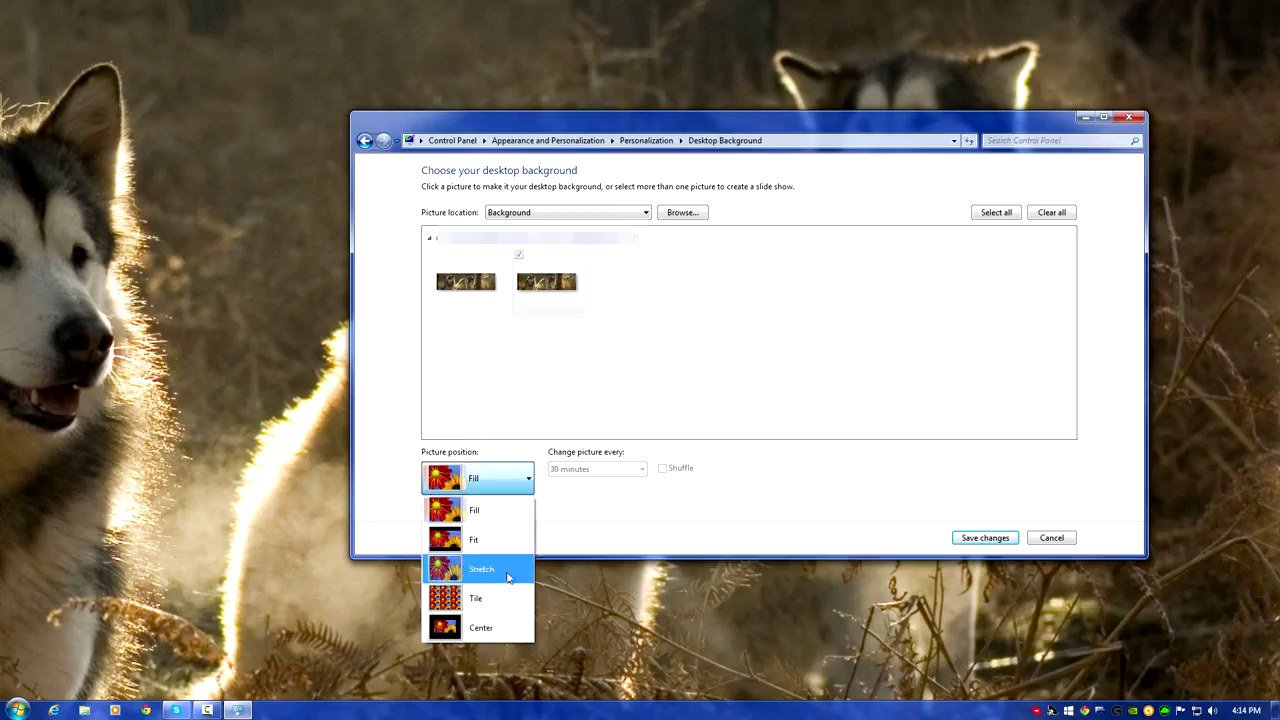
left_click(476, 598)
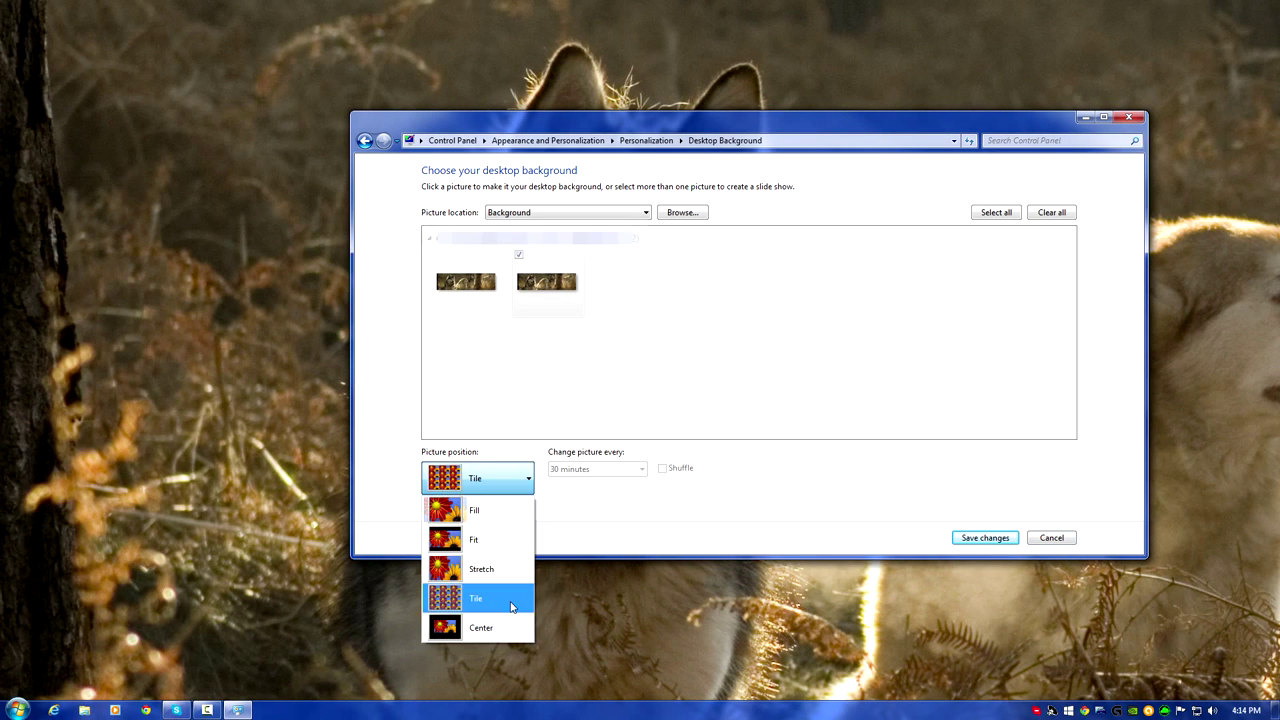
left_click(476, 598)
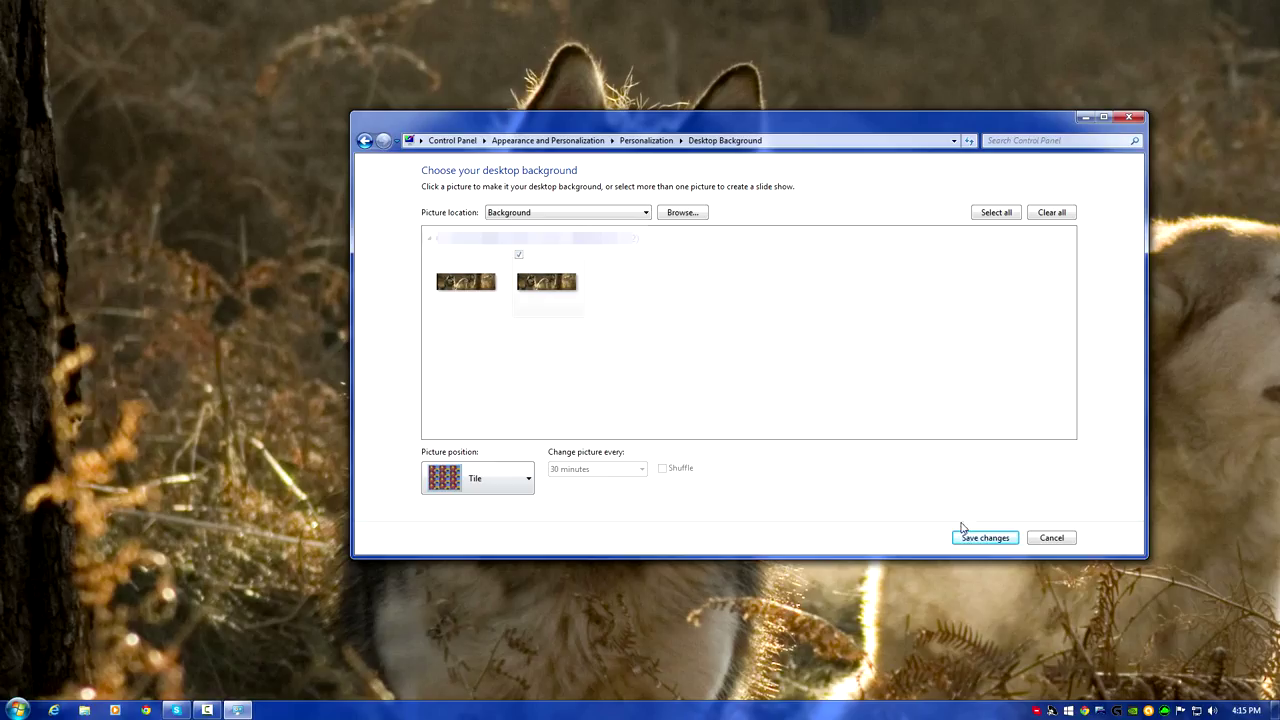
left_click(984, 536)
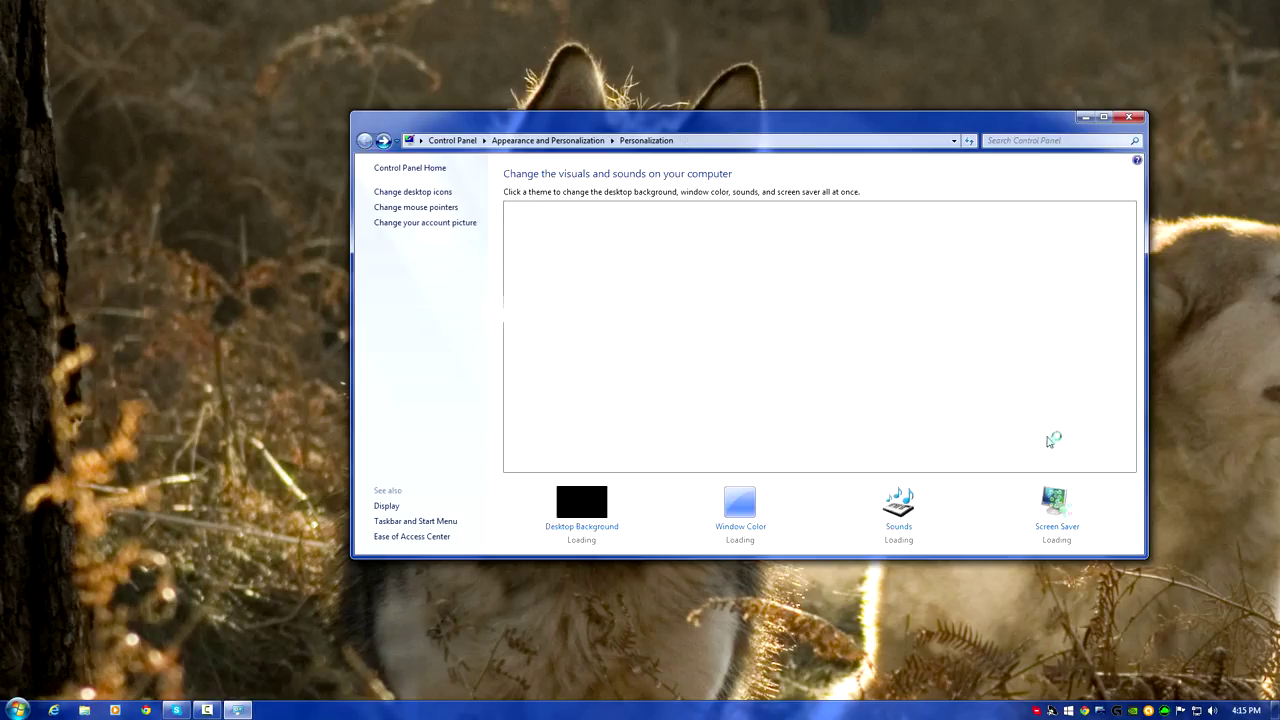
left_click(1132, 116)
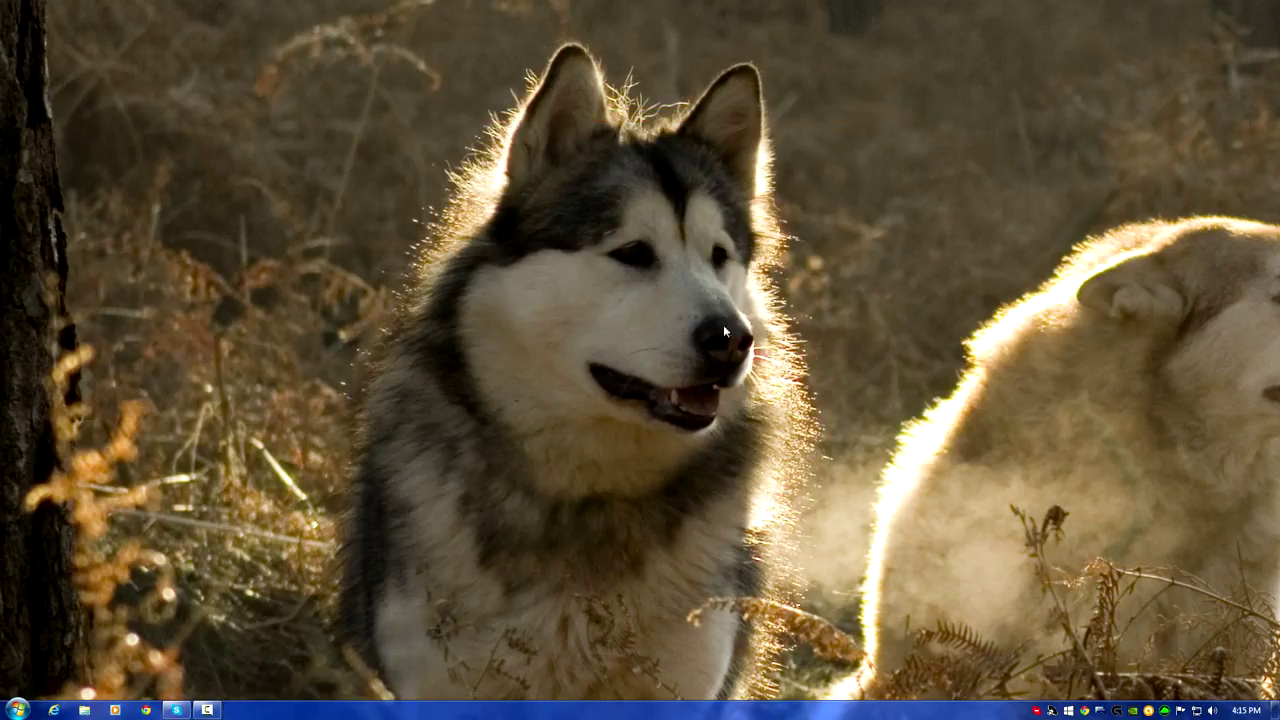
mouse_move(1208, 322)
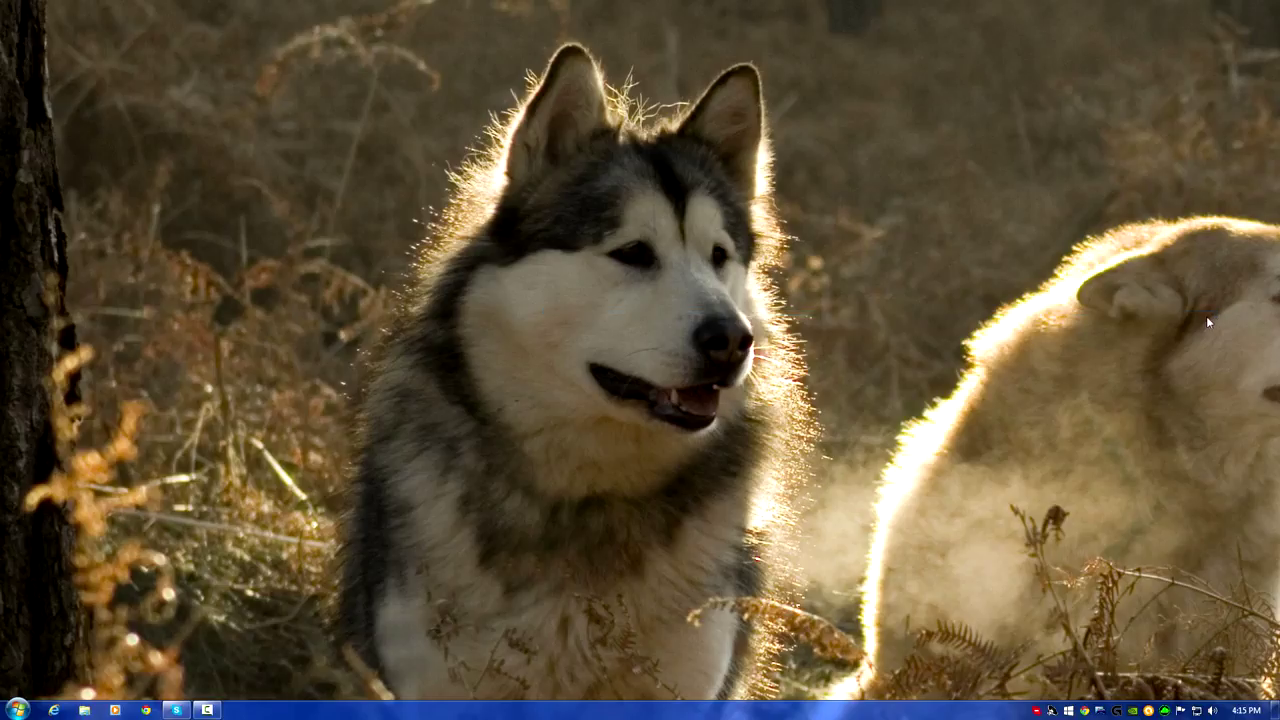
mouse_move(1182, 320)
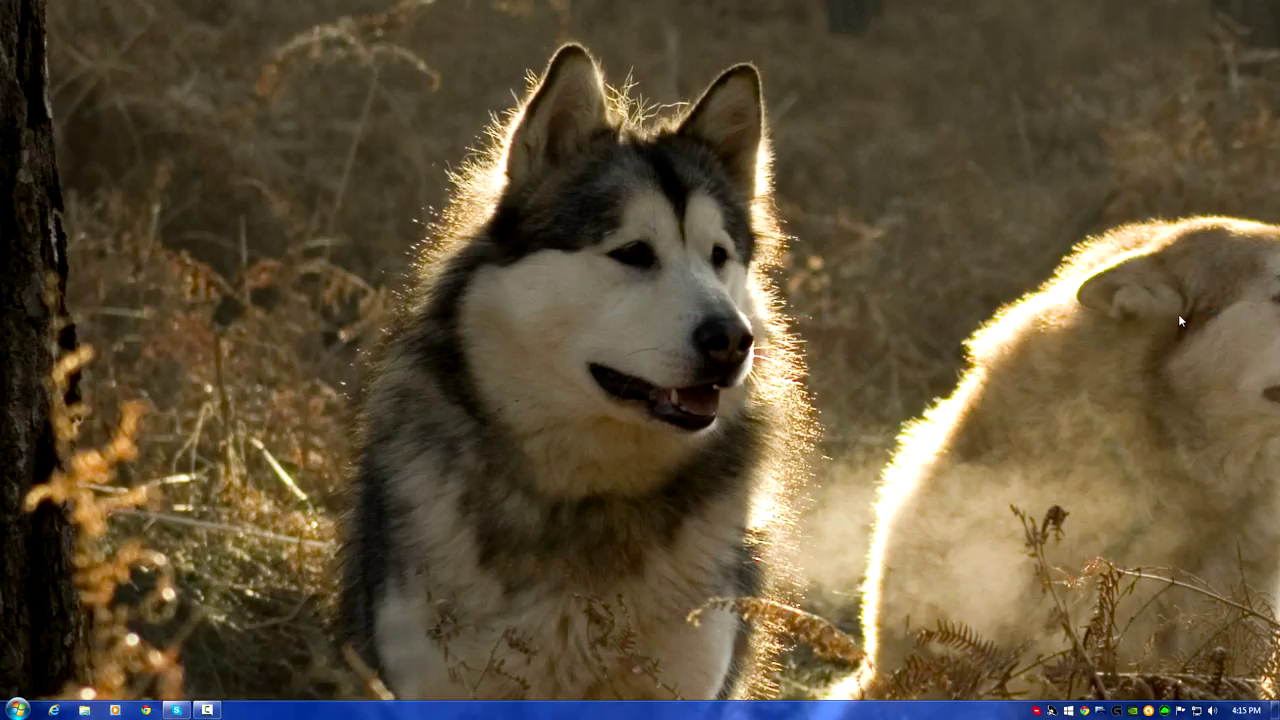